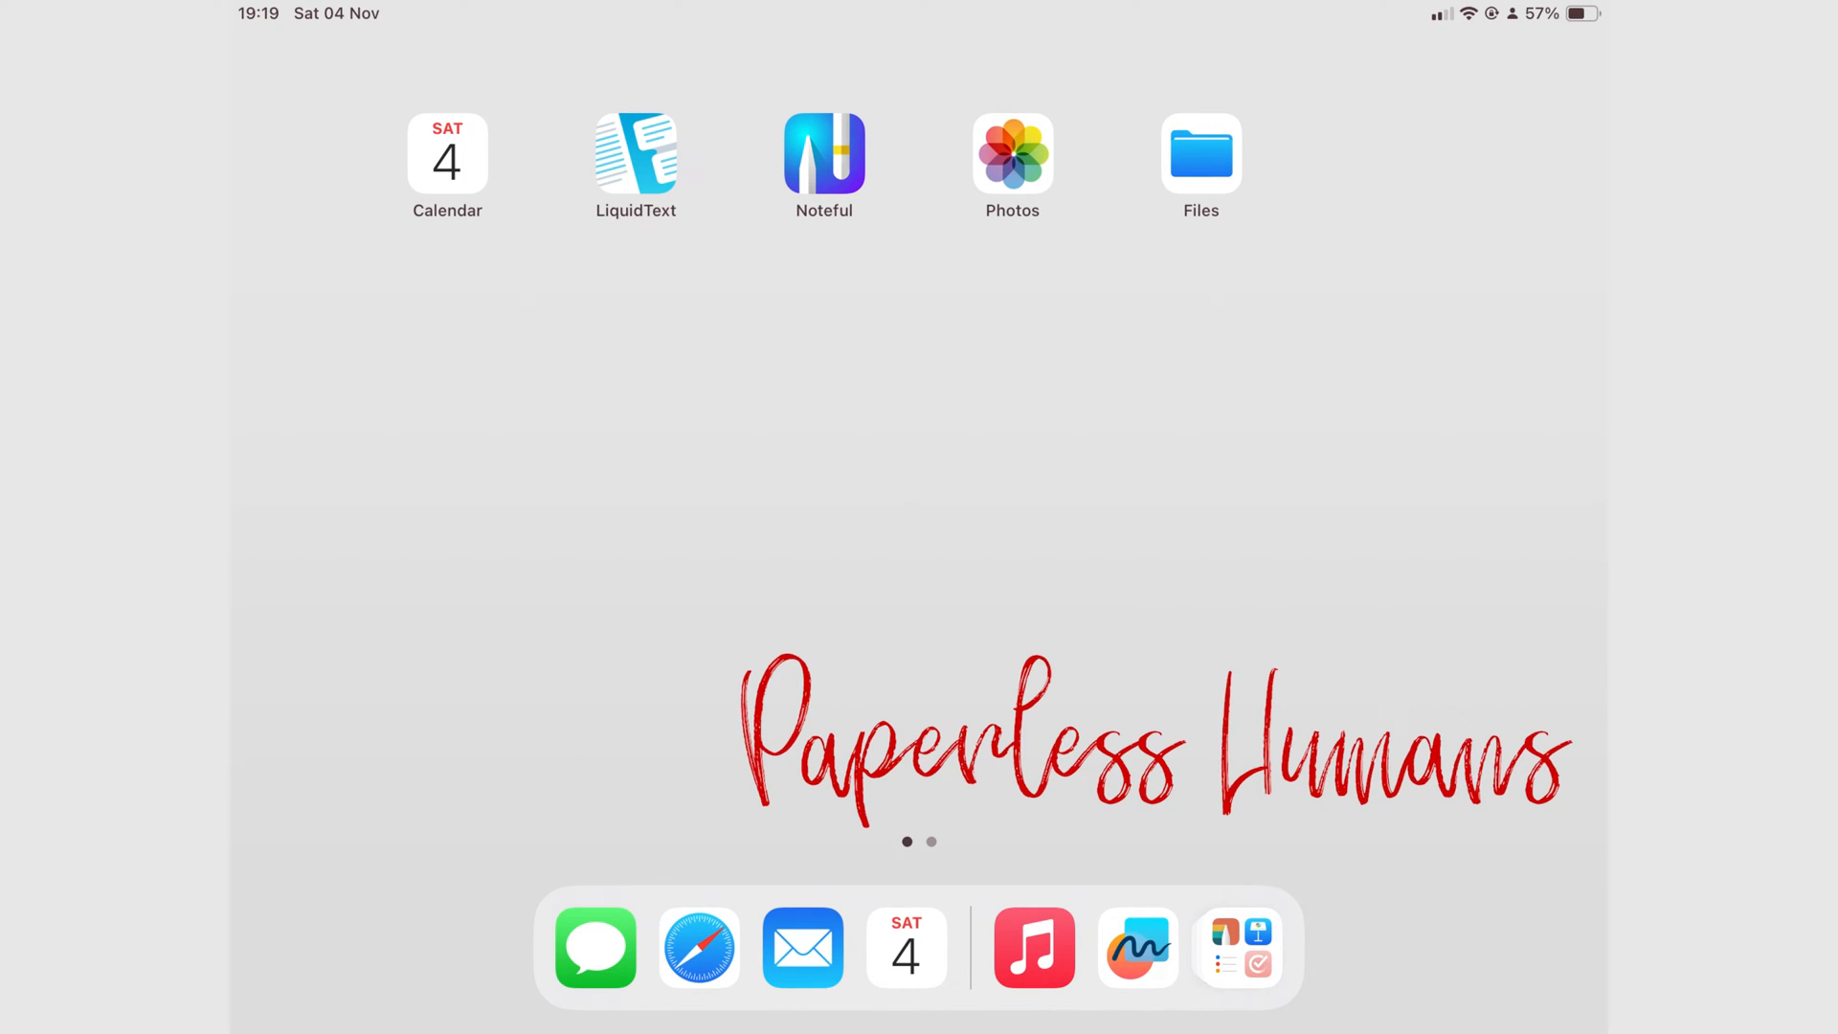
Open Display & Brightness in Settings and select the Dark appearance
click(824, 153)
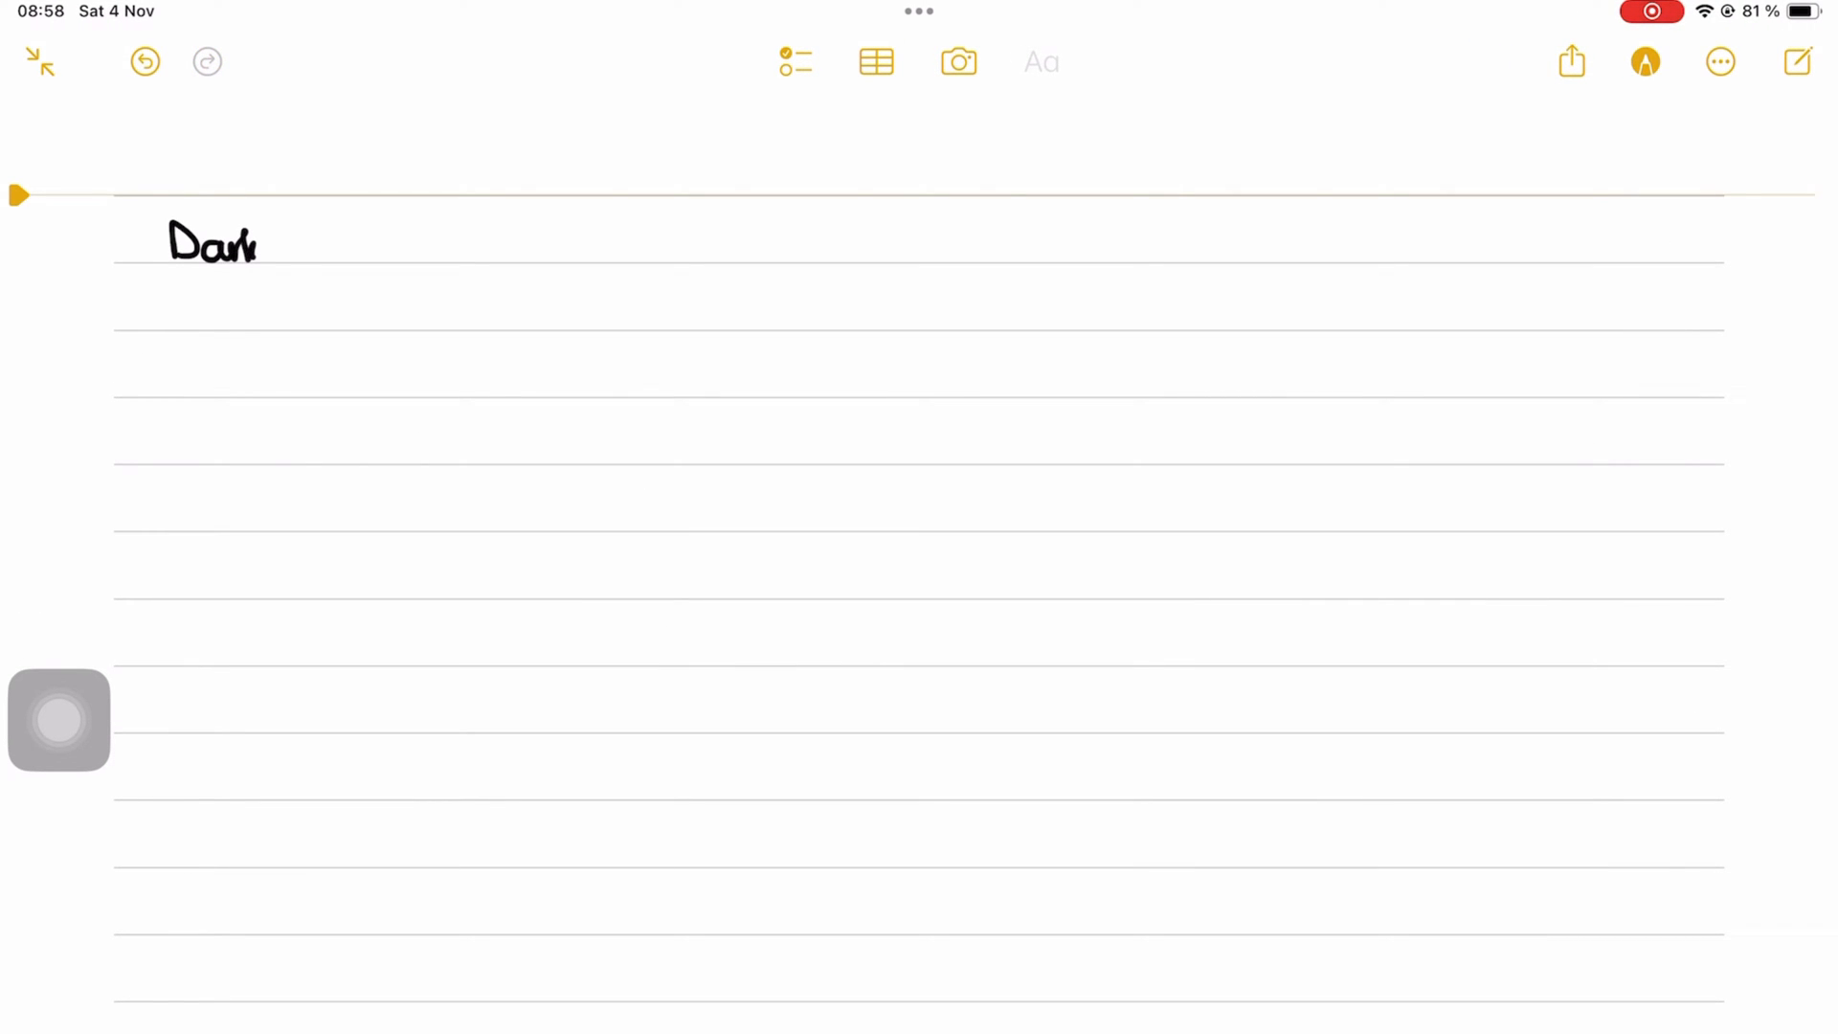
text(mode)
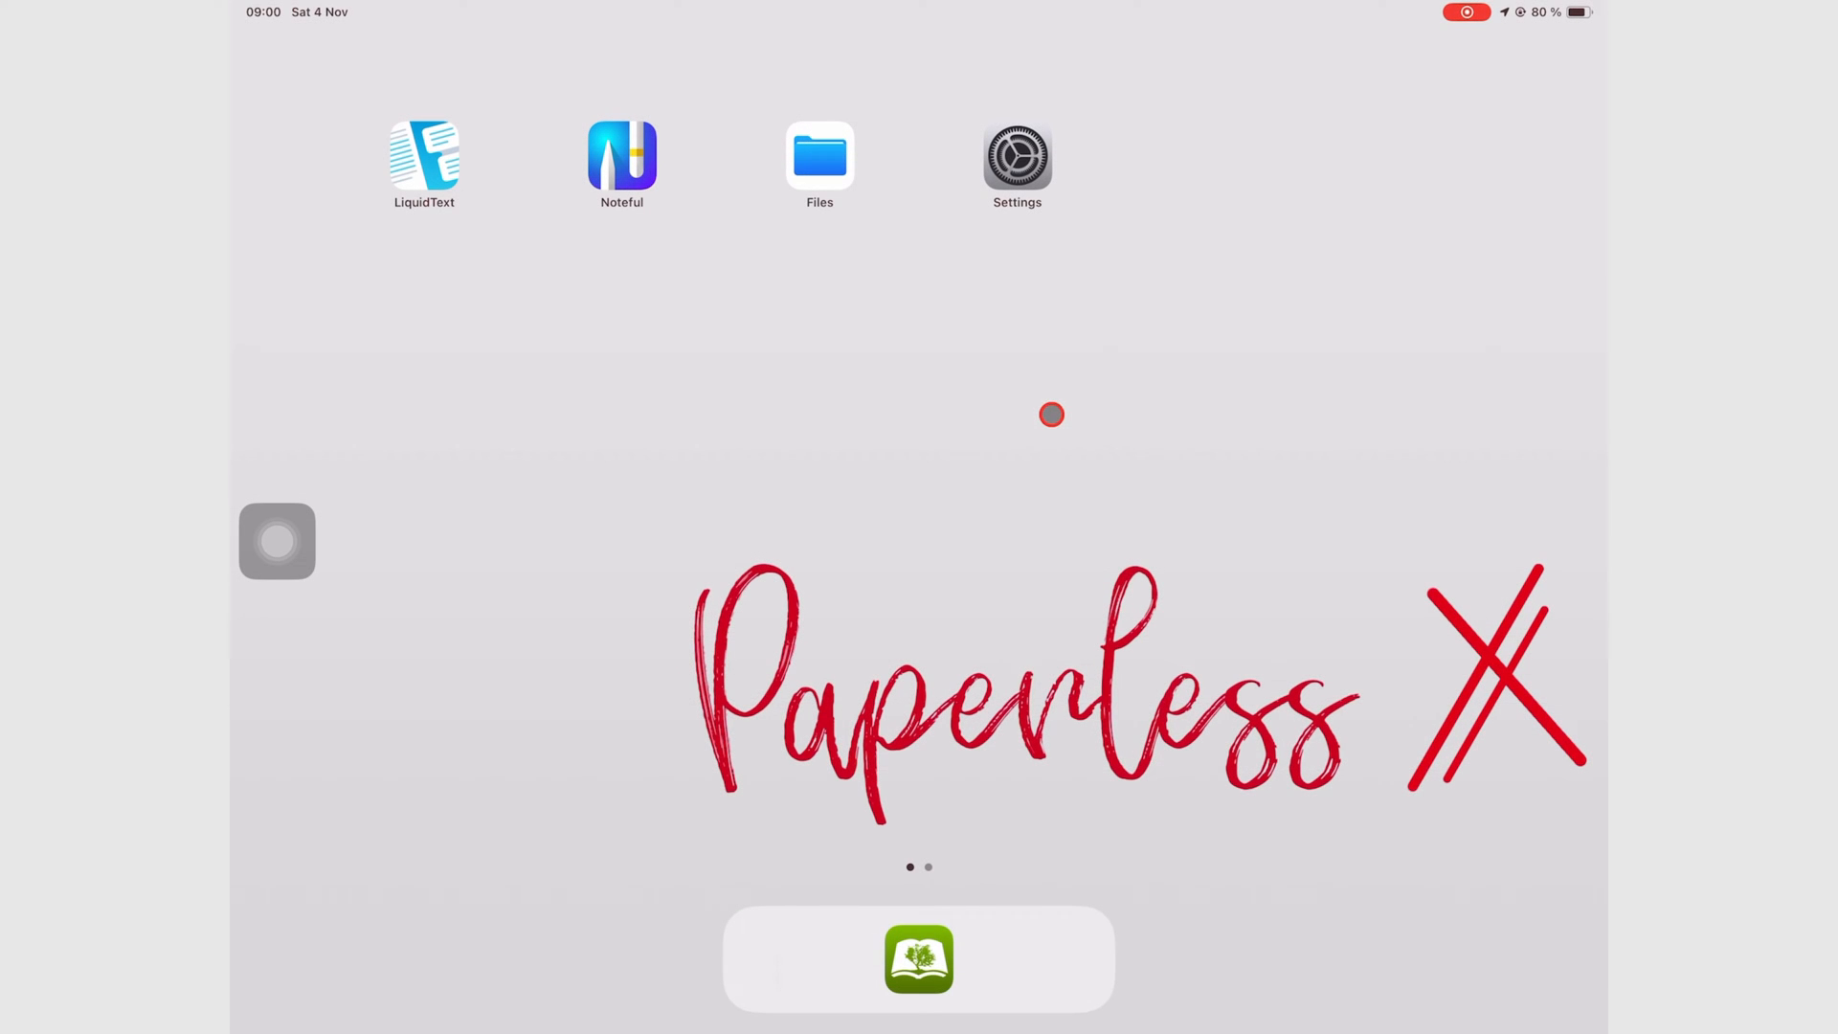
click(1017, 155)
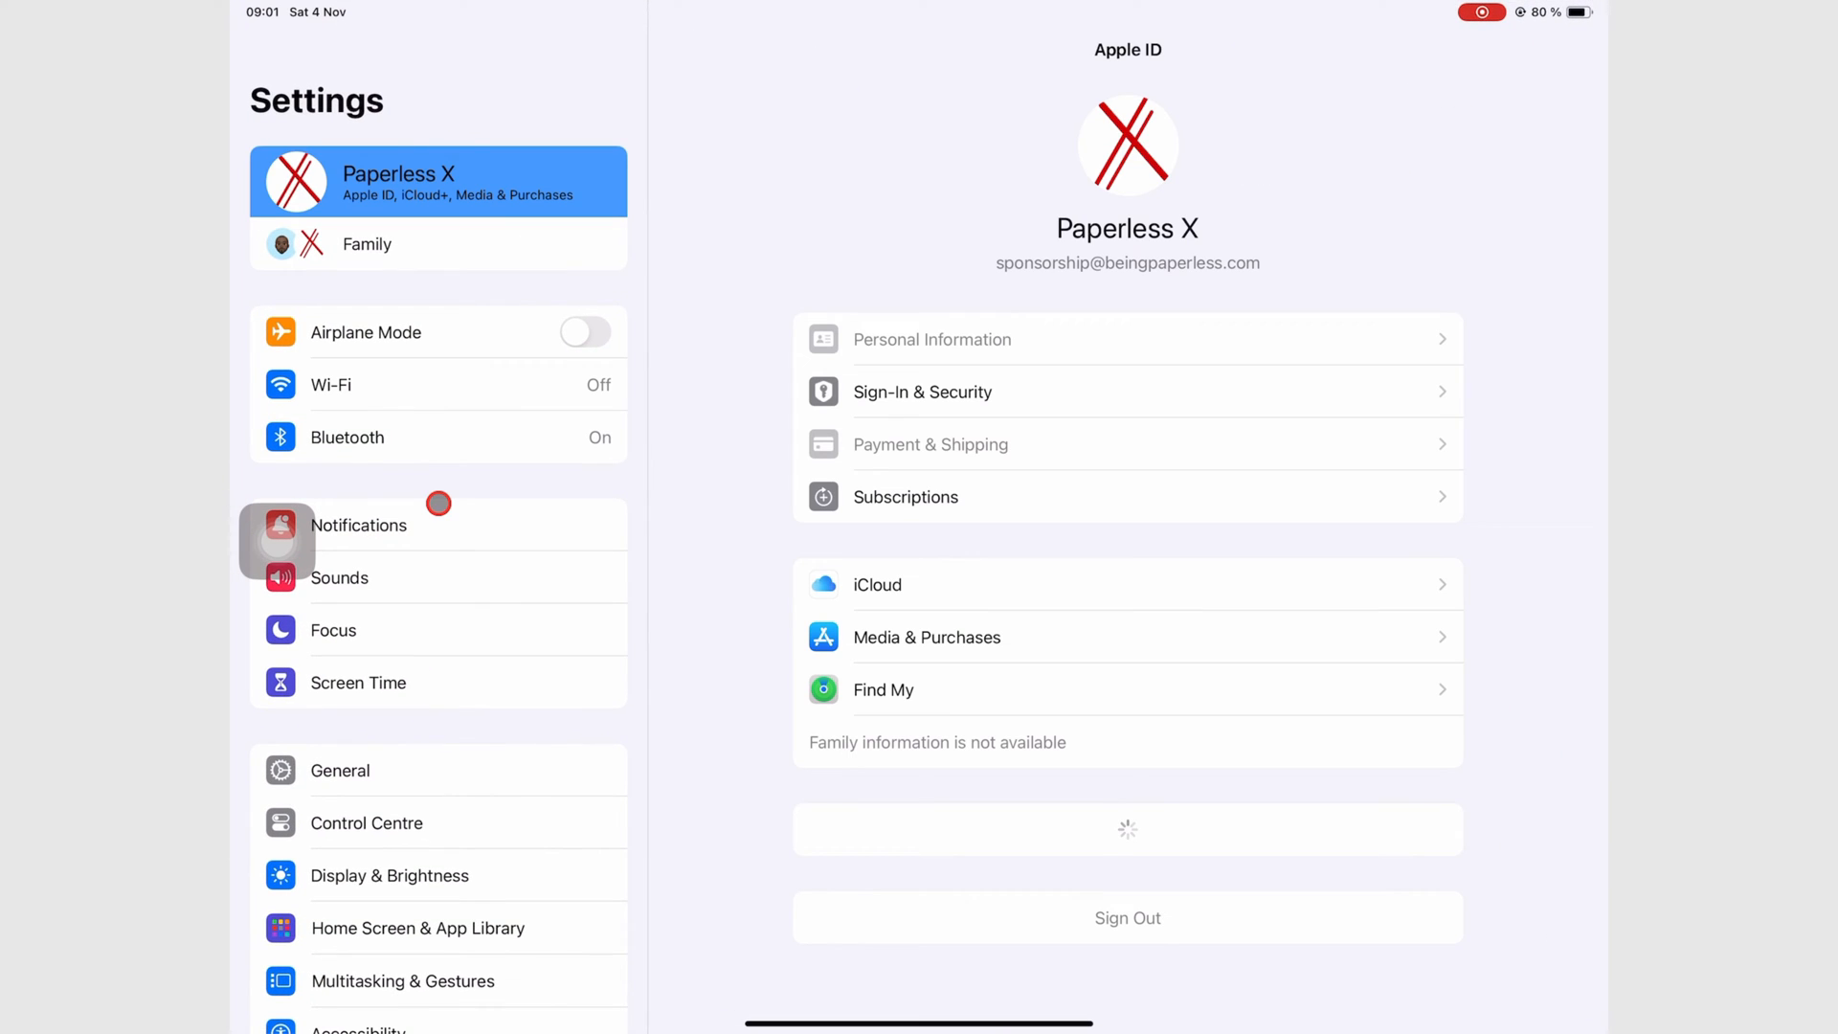
scroll(down, 3)
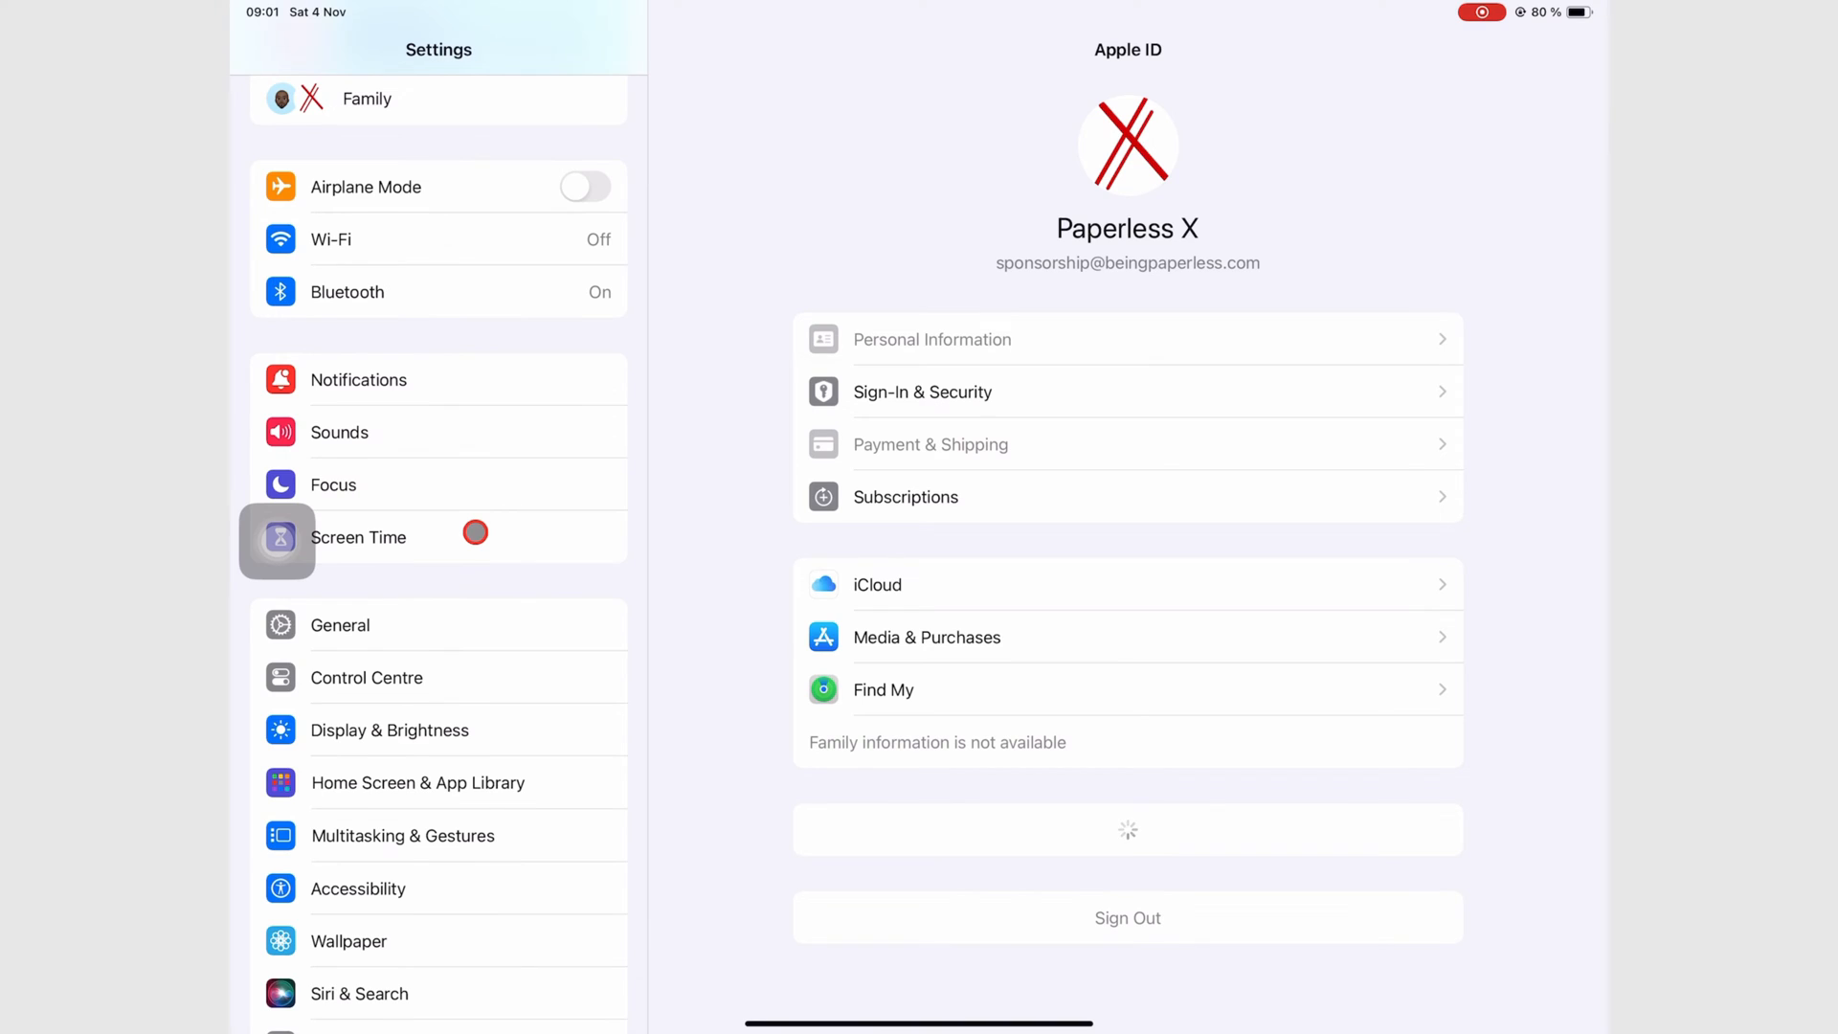
click(388, 730)
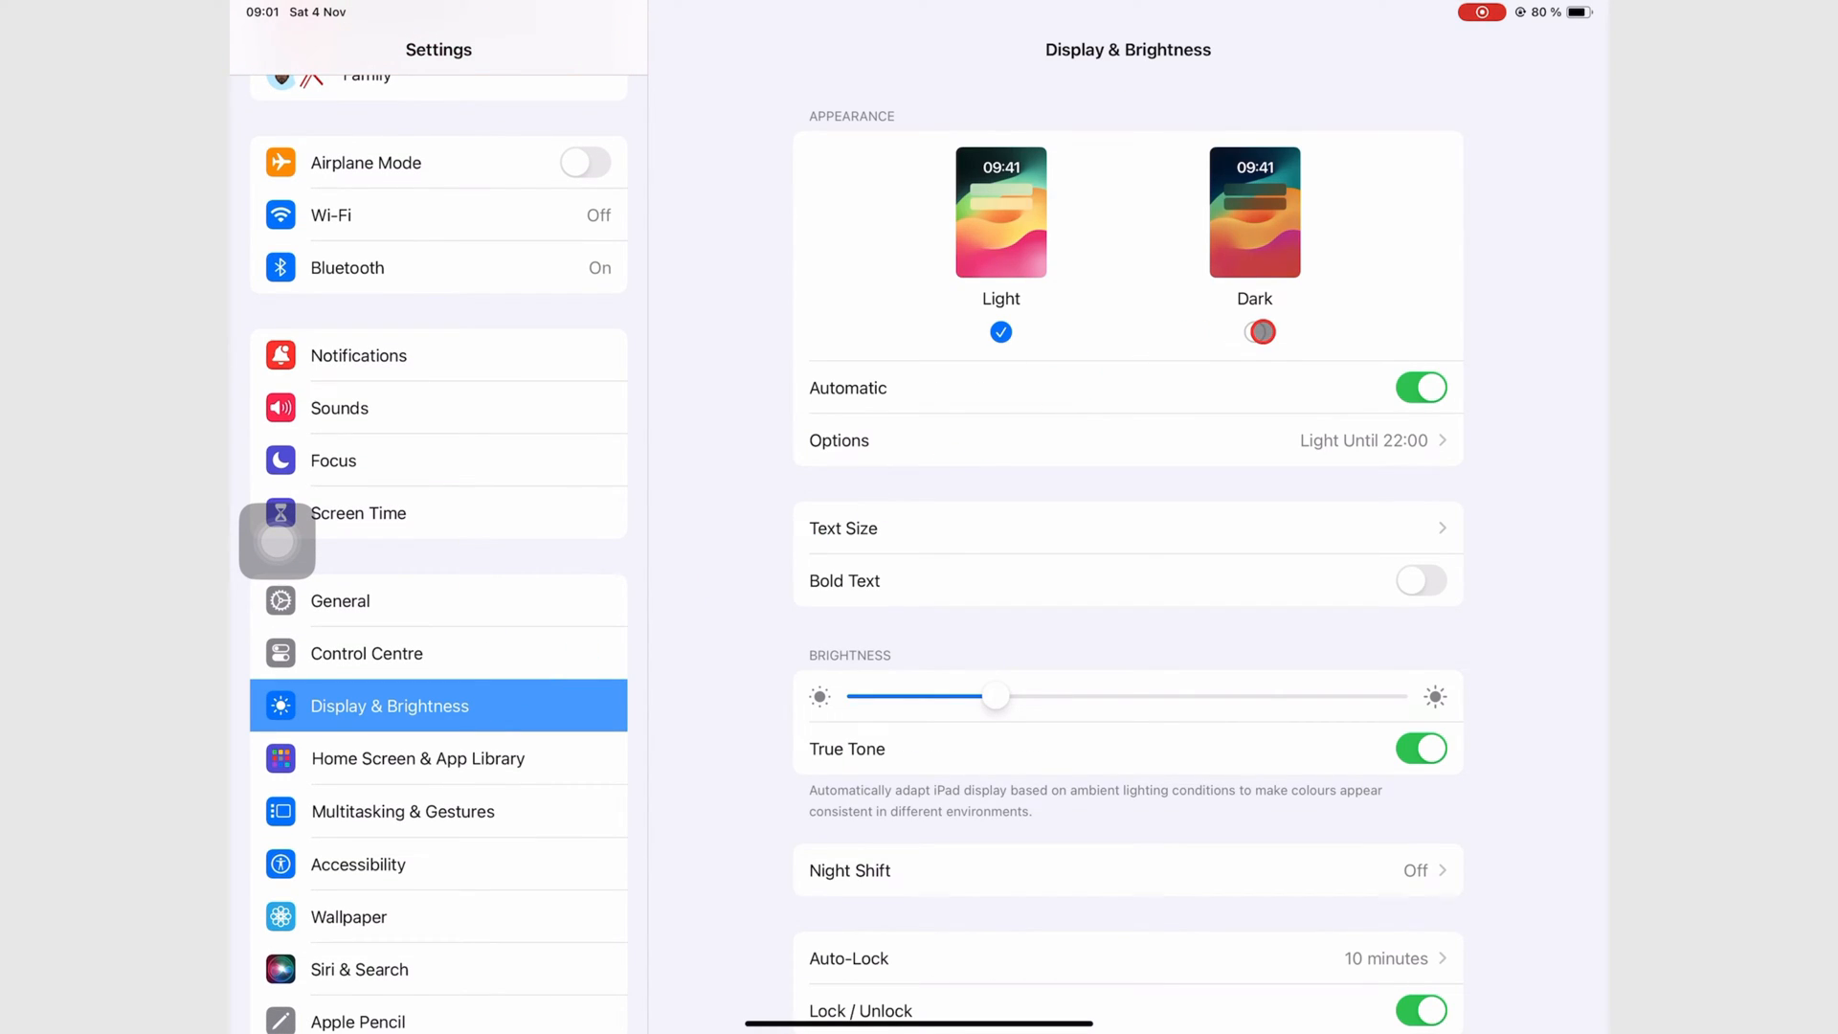
click(1254, 331)
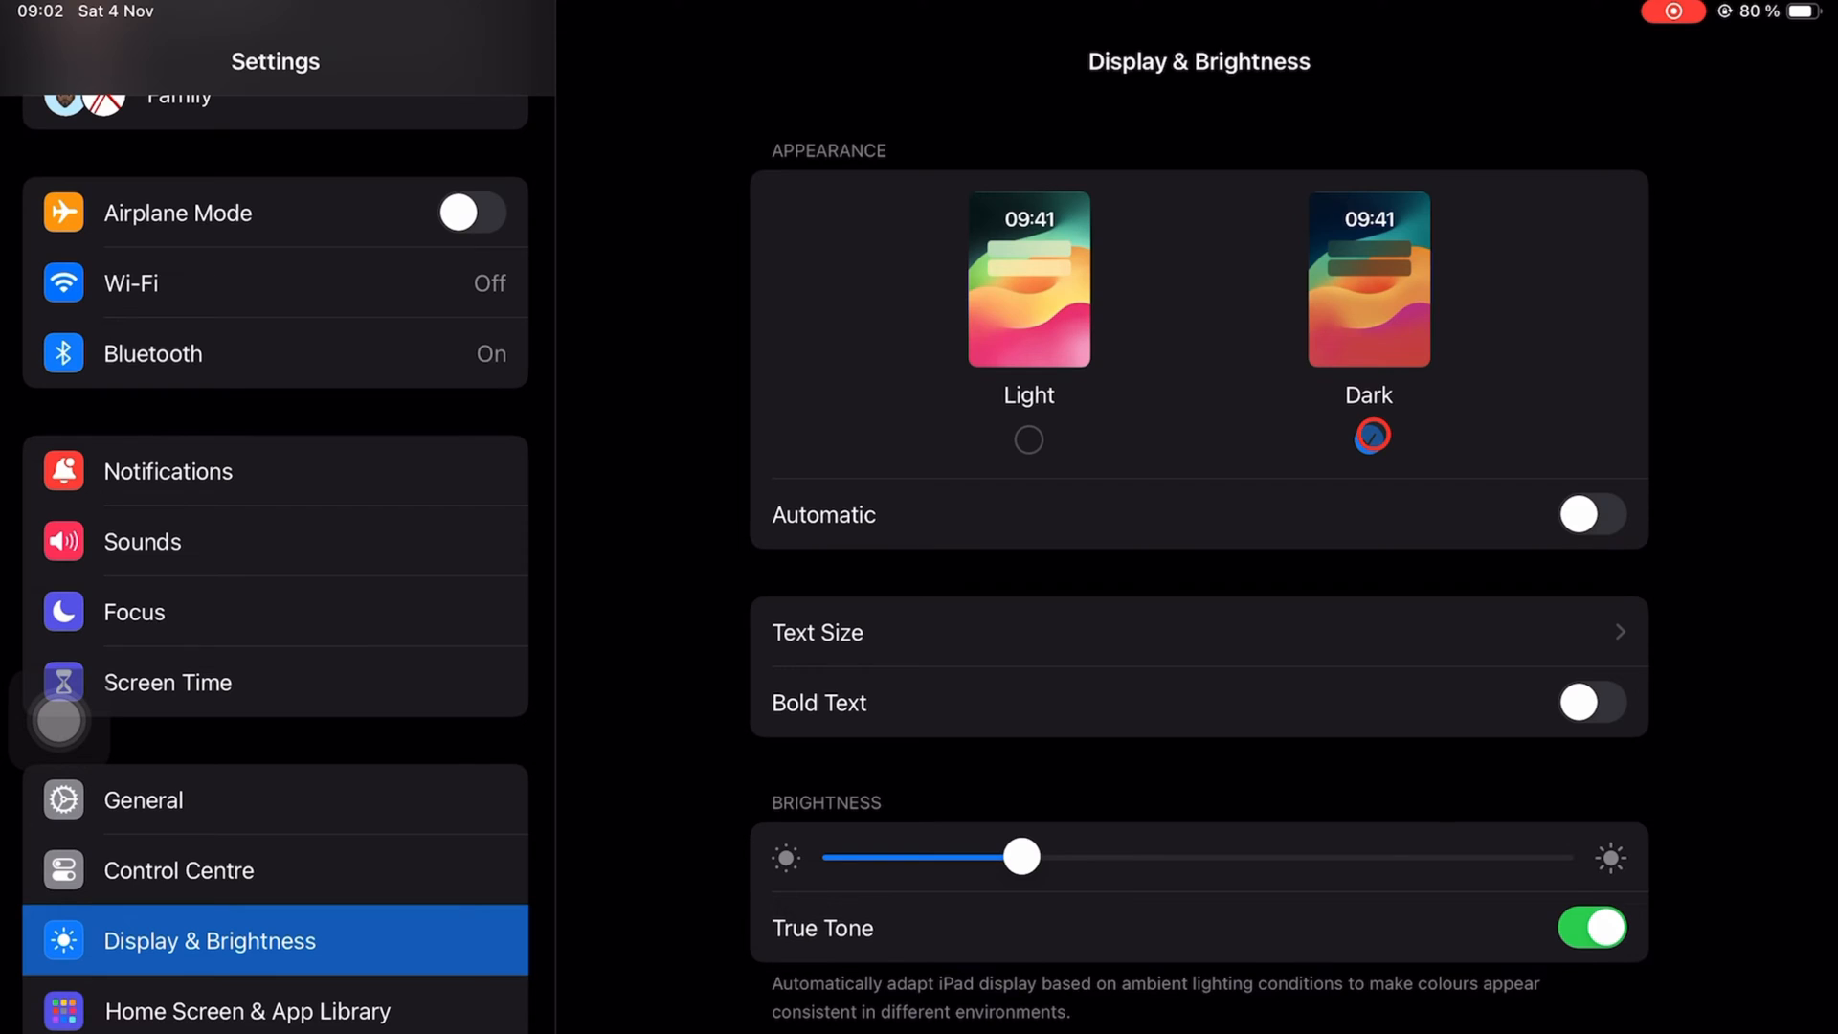
Leave Automatic switched on with Dark selected and open the appearance schedule Options
click(1591, 513)
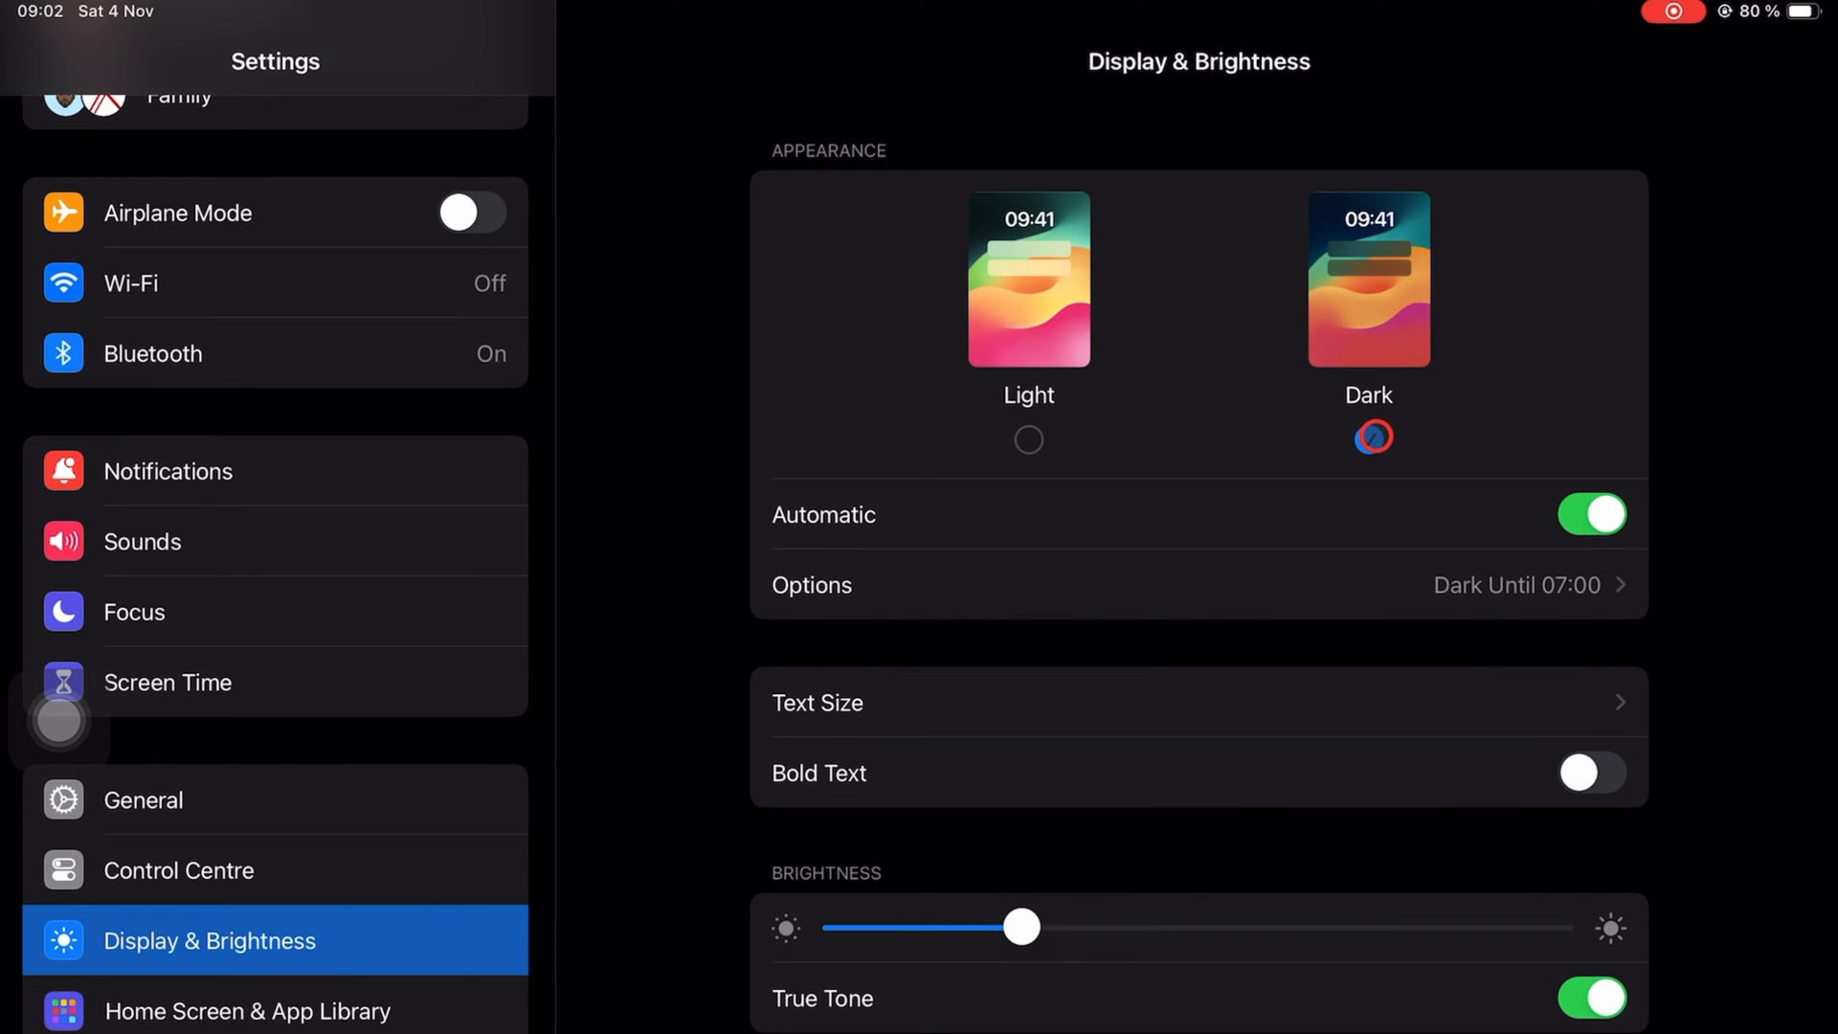
click(1367, 439)
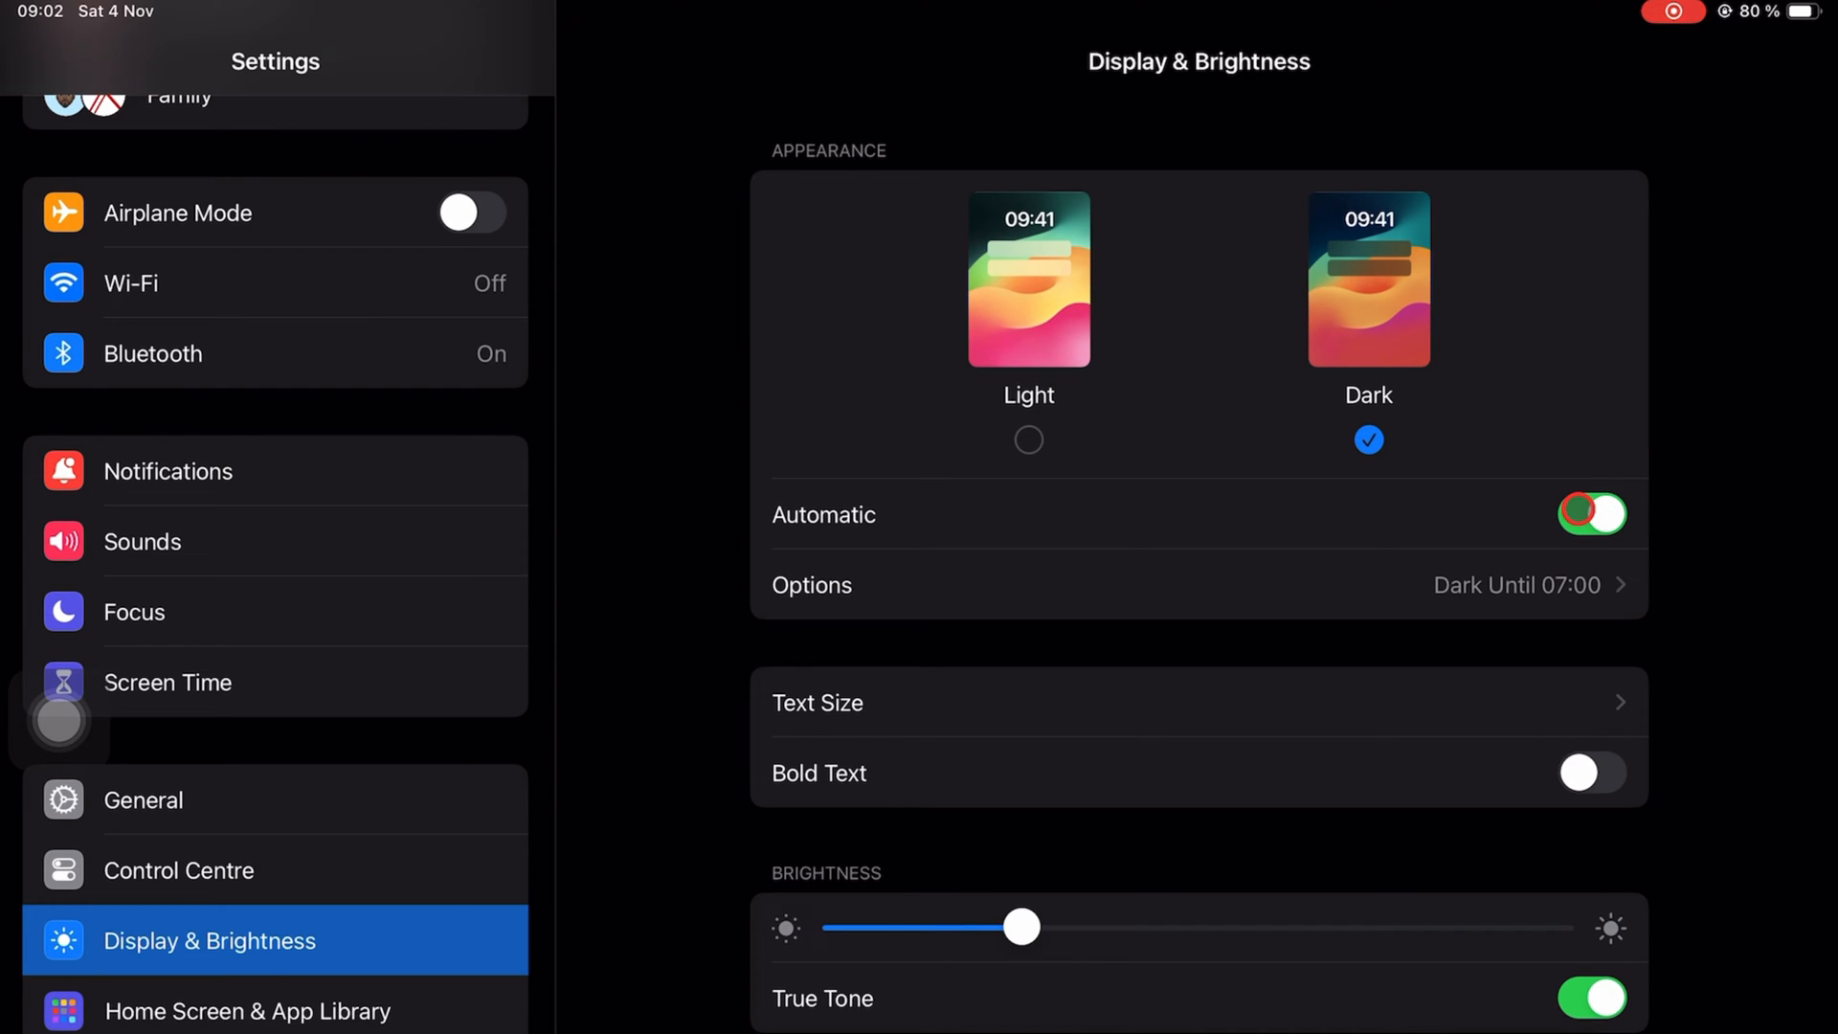
click(1591, 513)
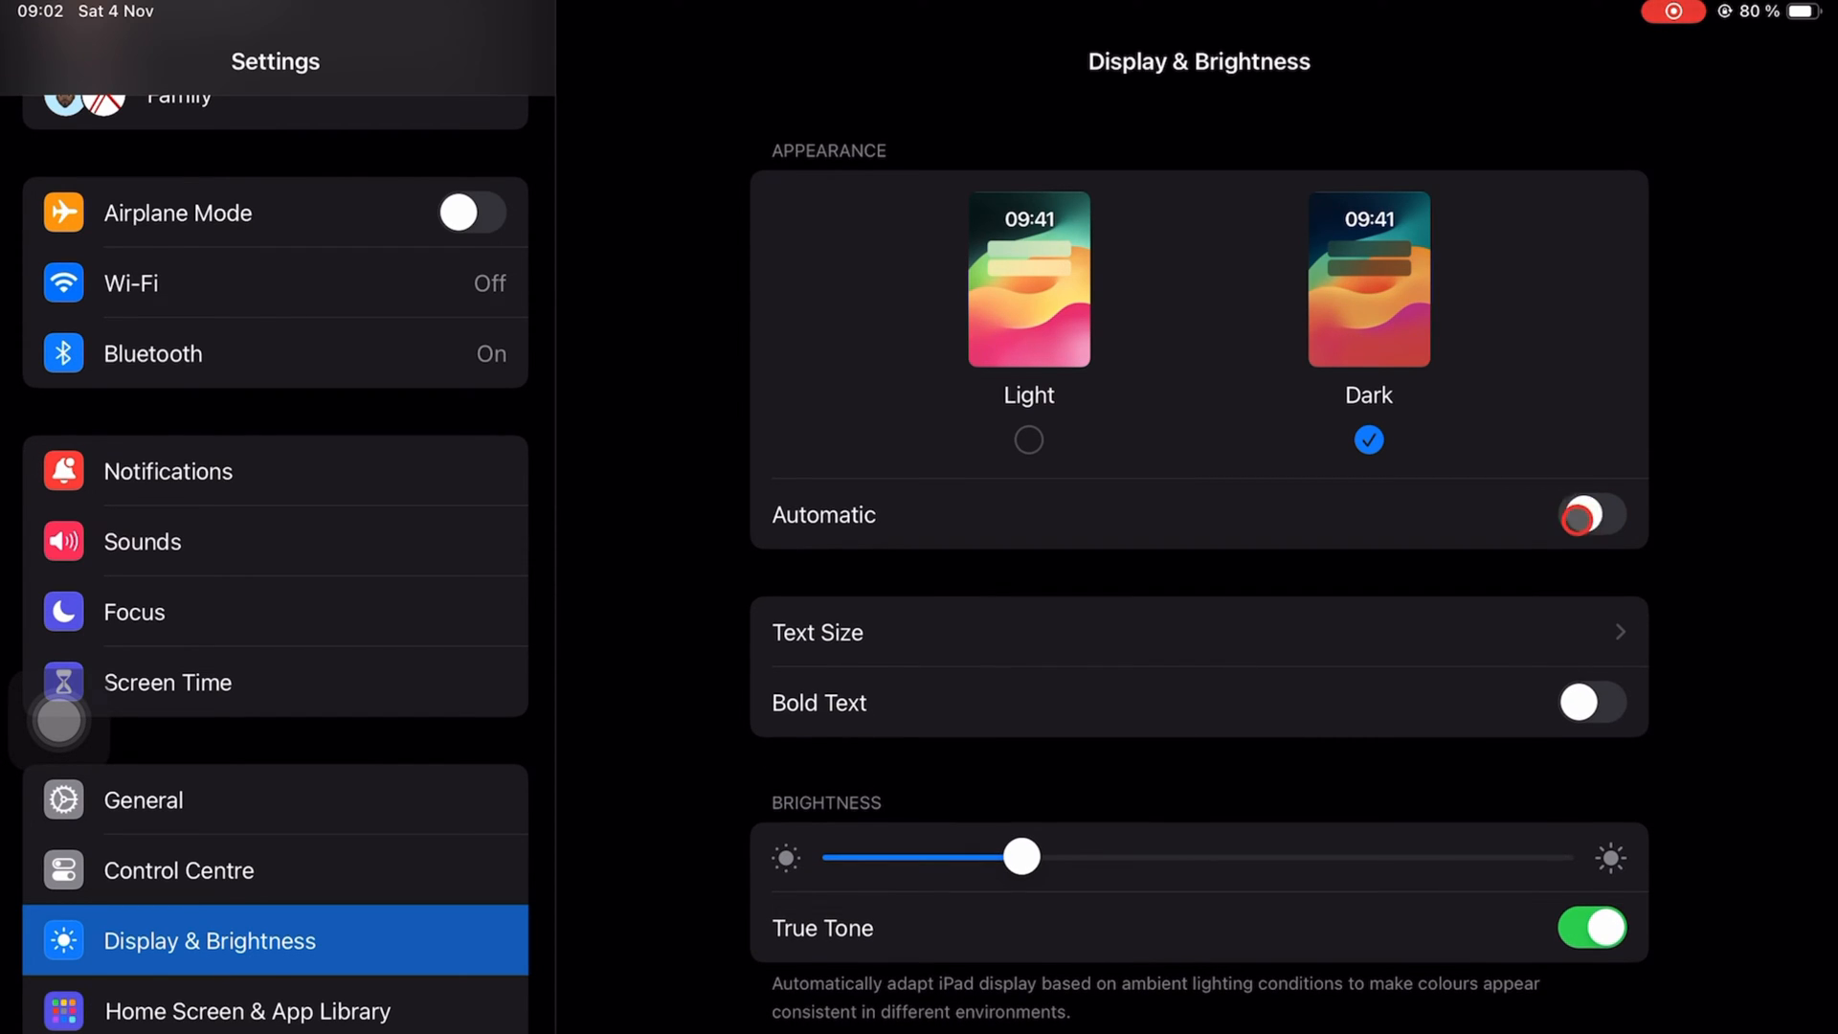
click(1590, 513)
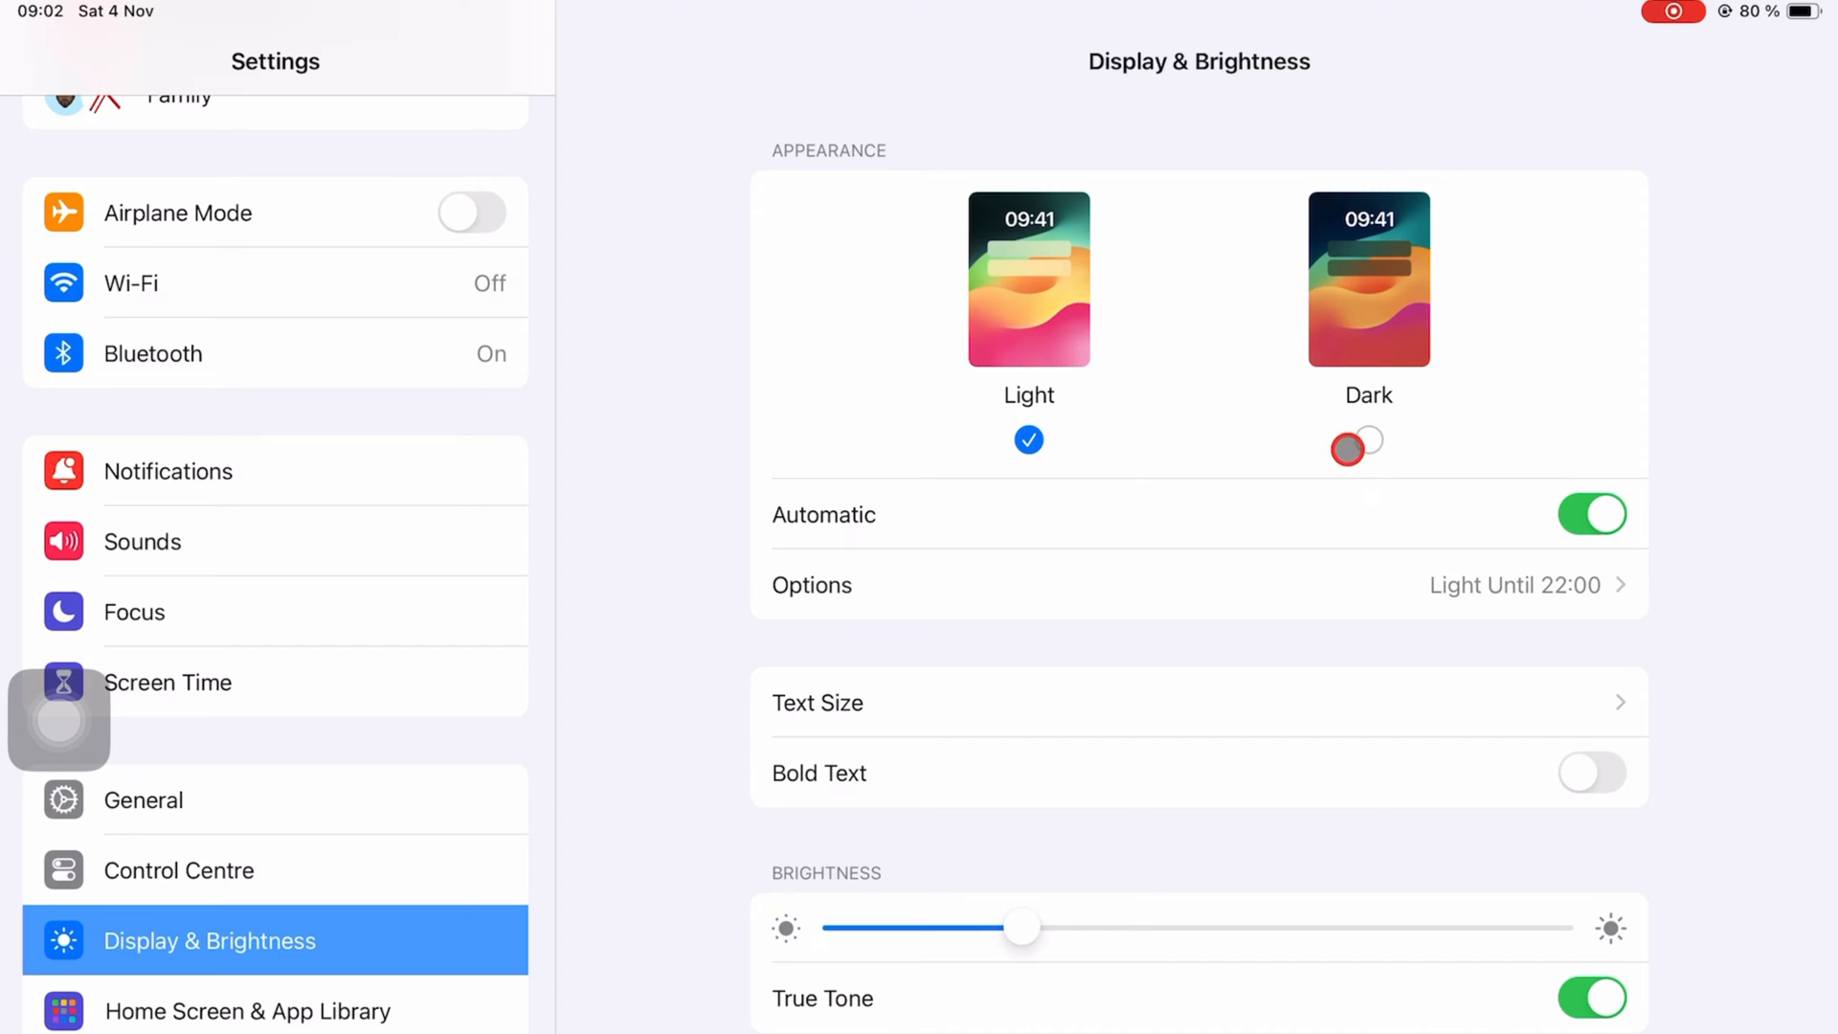
click(1367, 442)
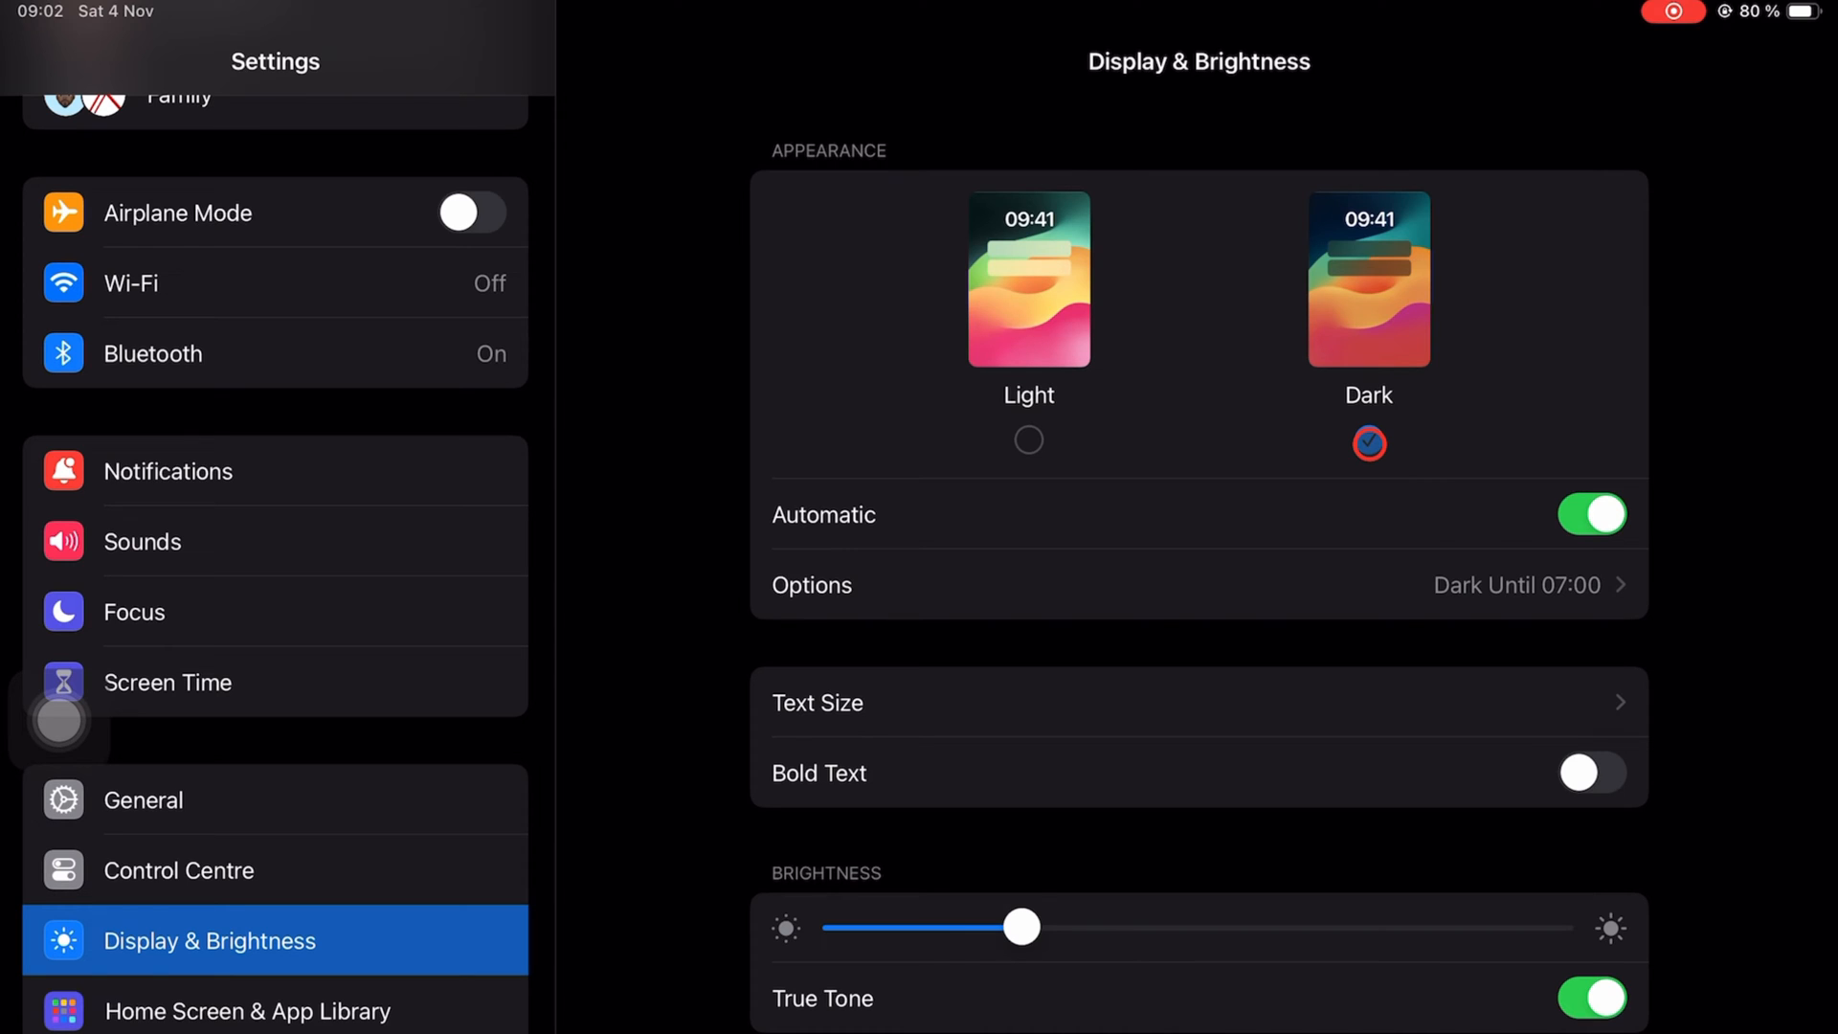
click(1198, 586)
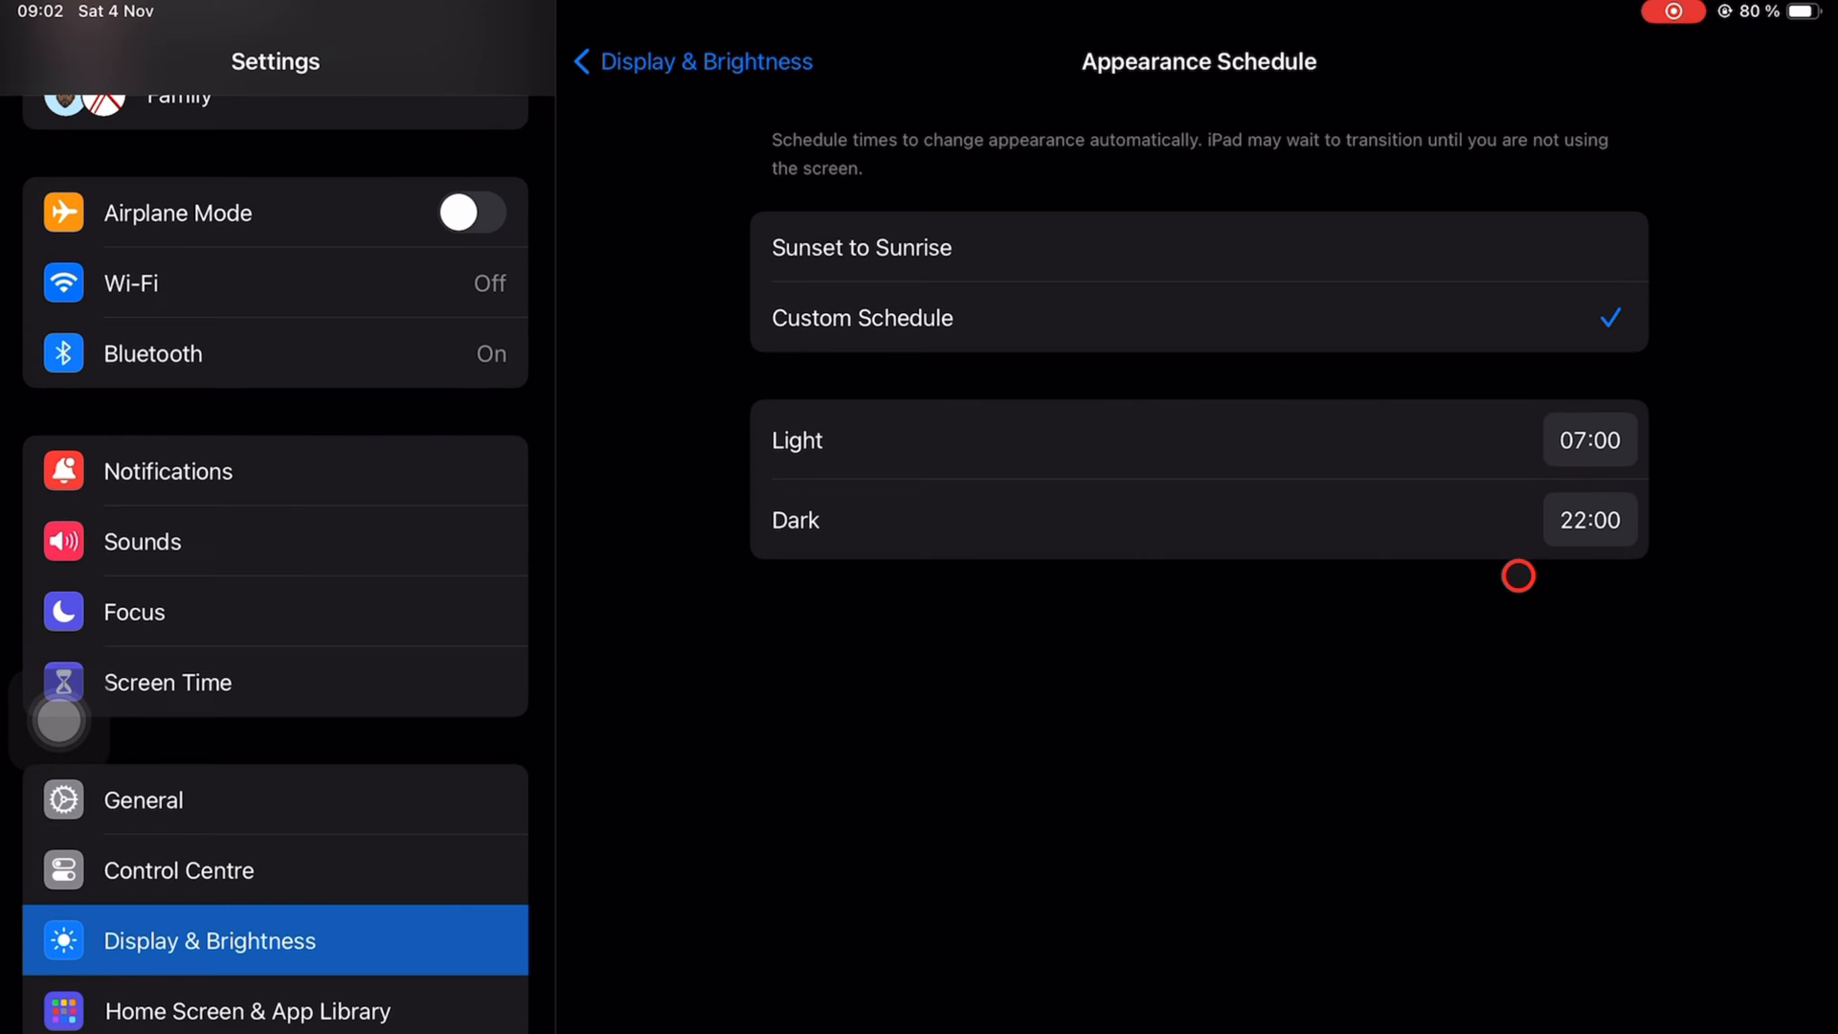
Set a Custom Schedule with Light at 11:00 and Dark at 19:00, then return to Display & Brightness
click(860, 247)
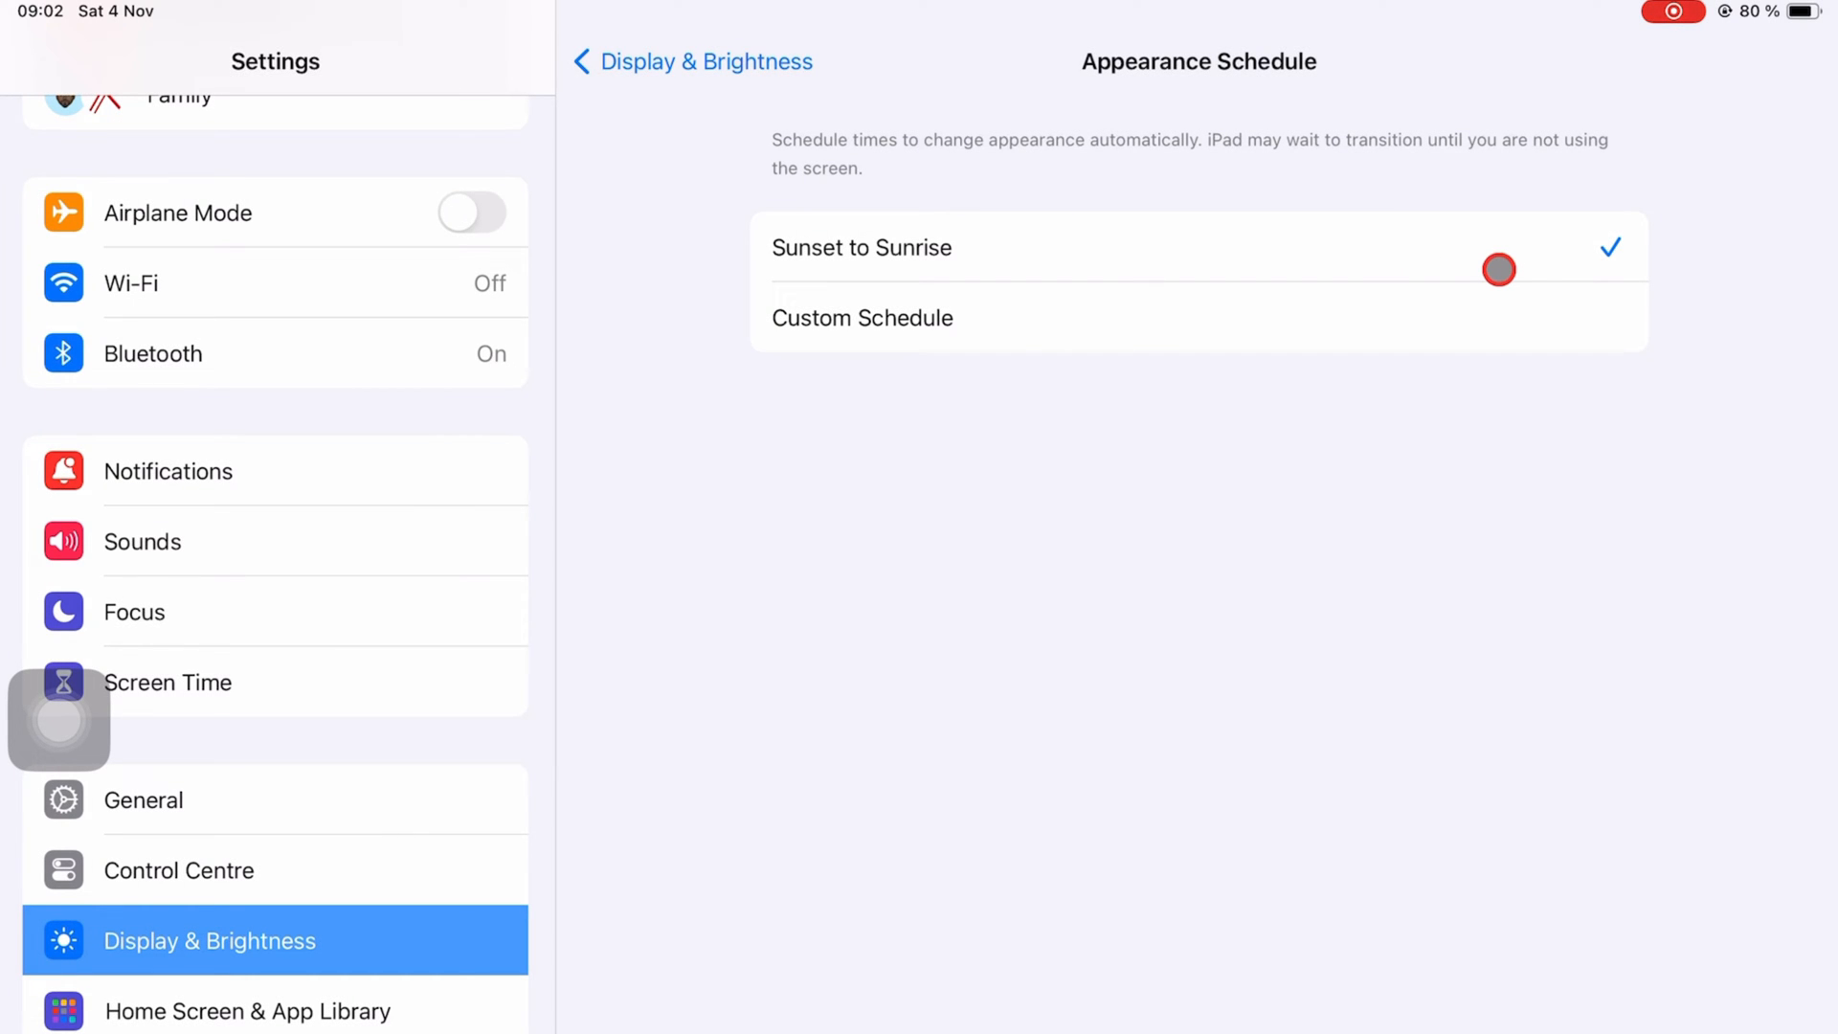
click(862, 318)
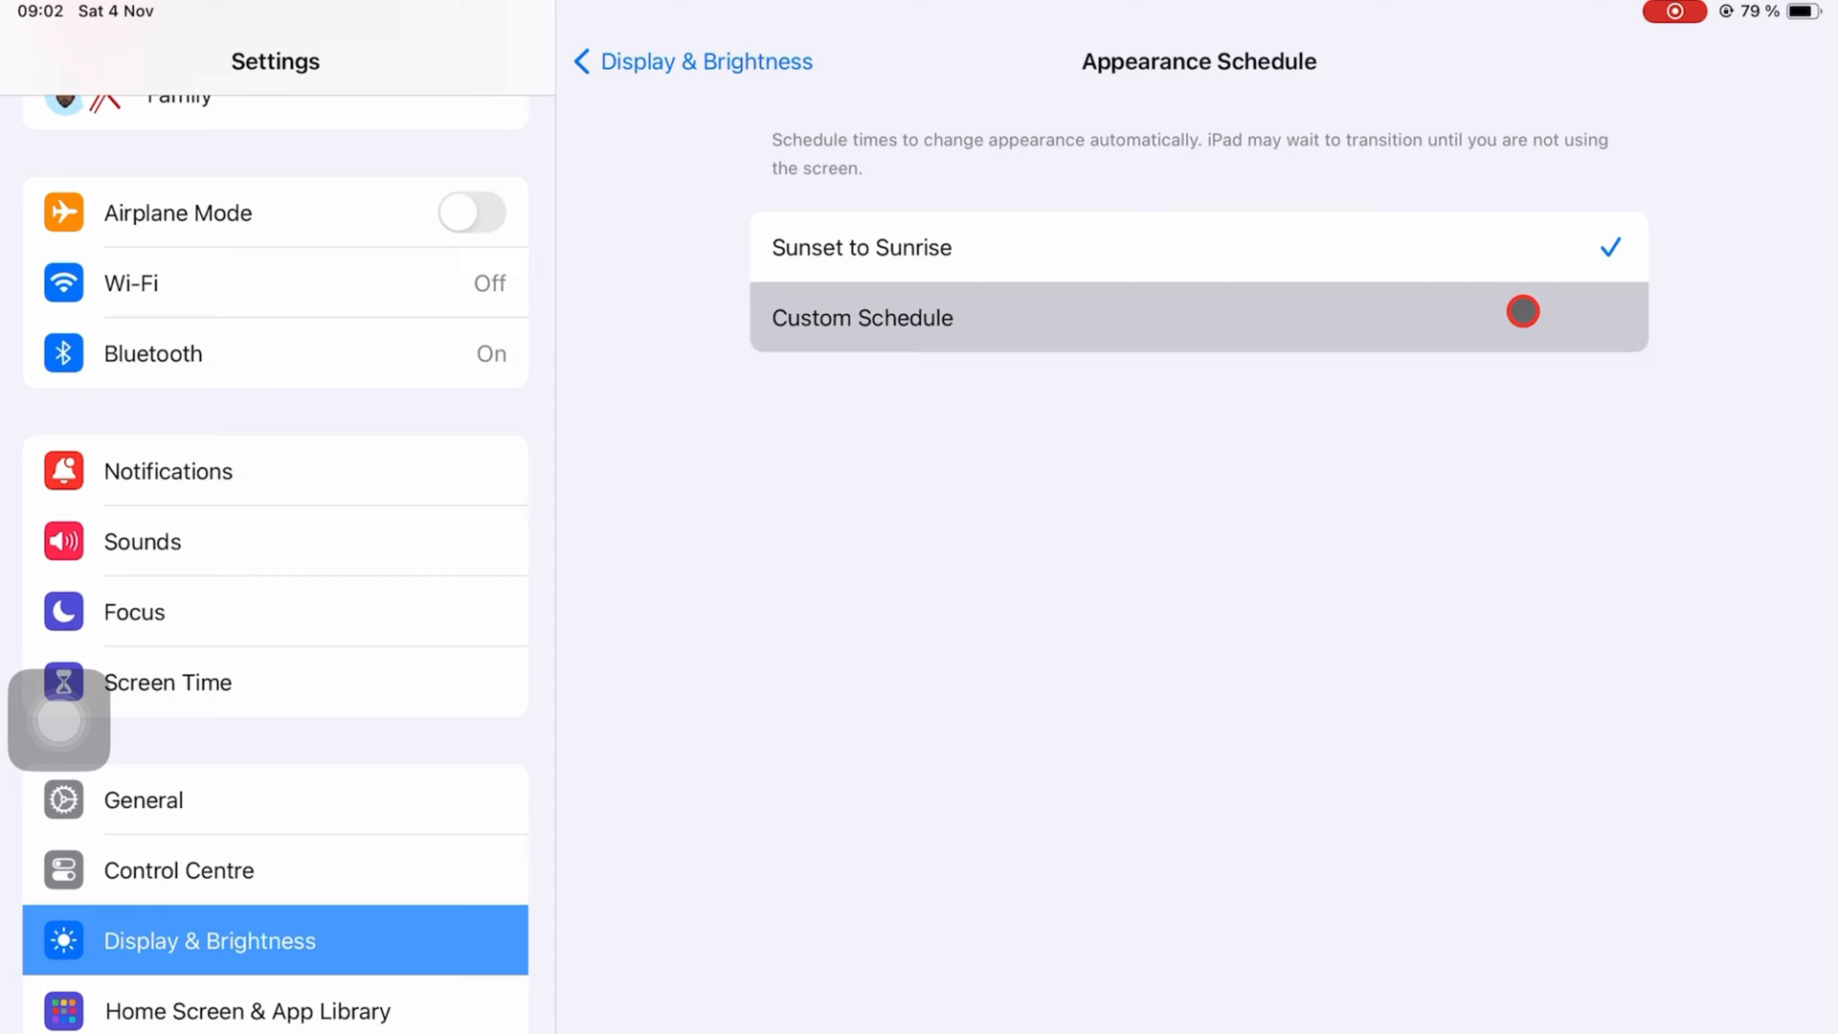
click(861, 318)
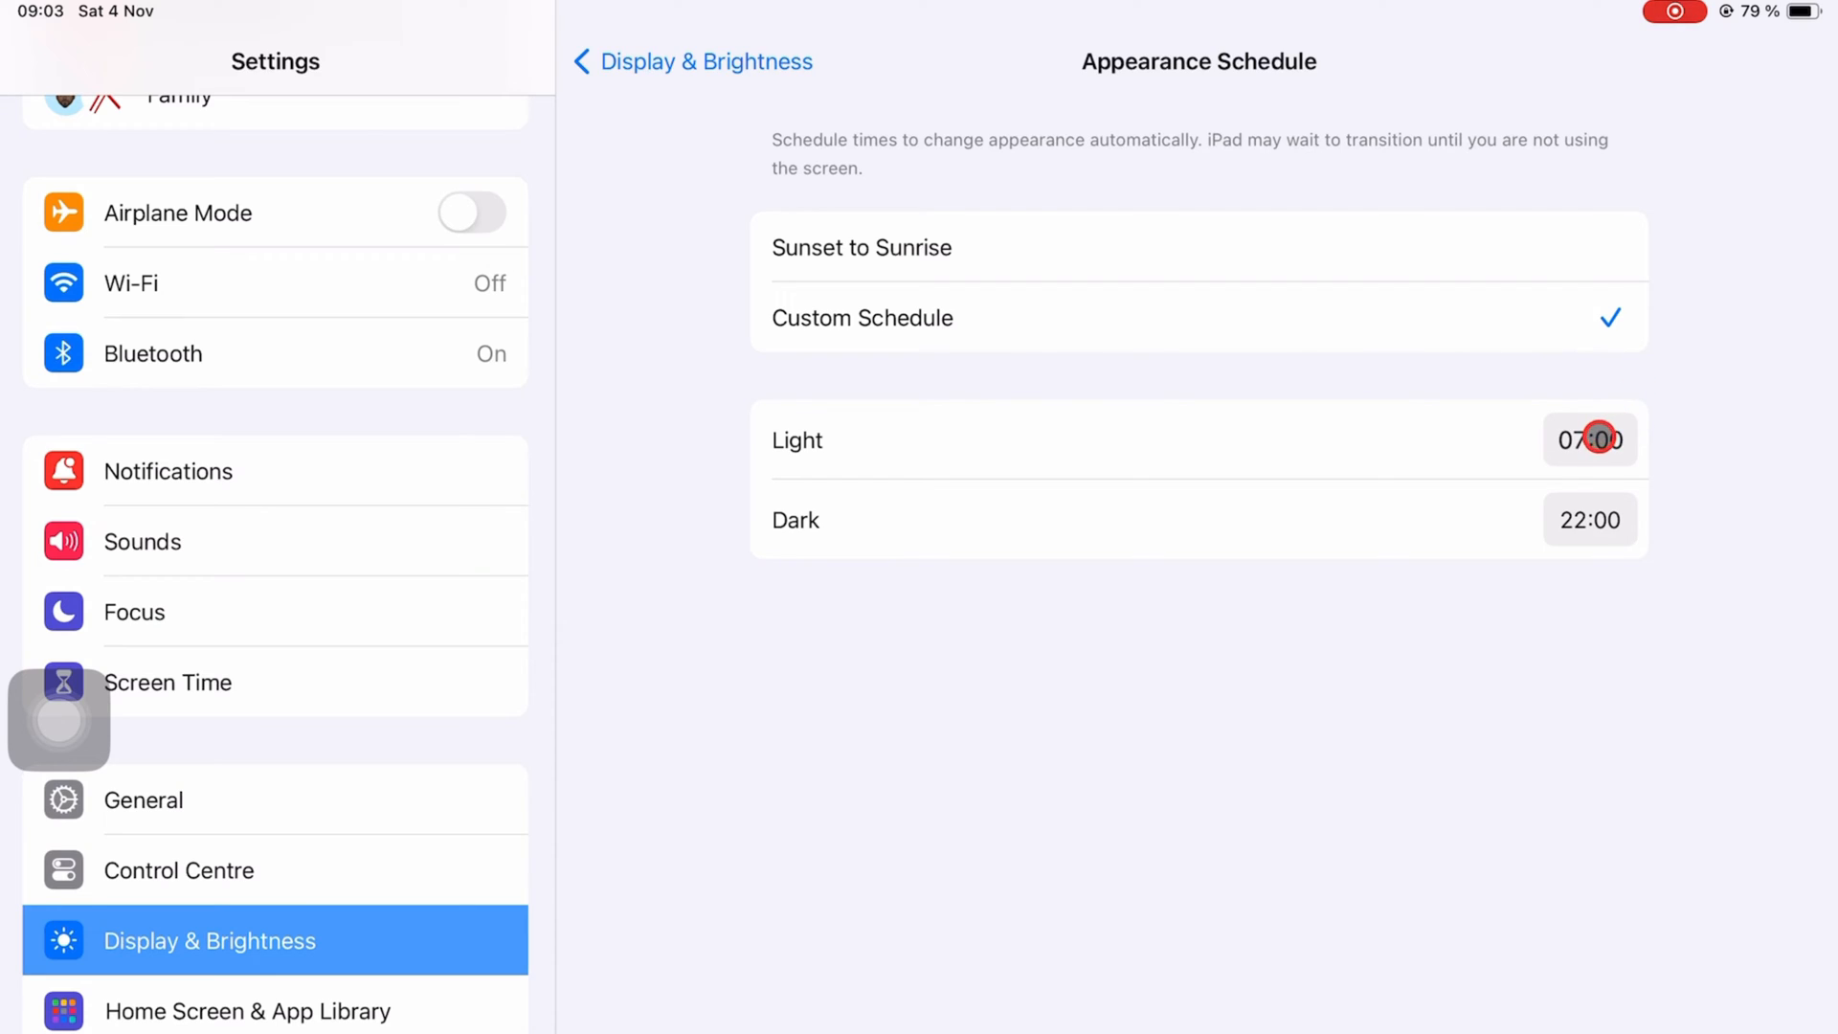
click(1589, 440)
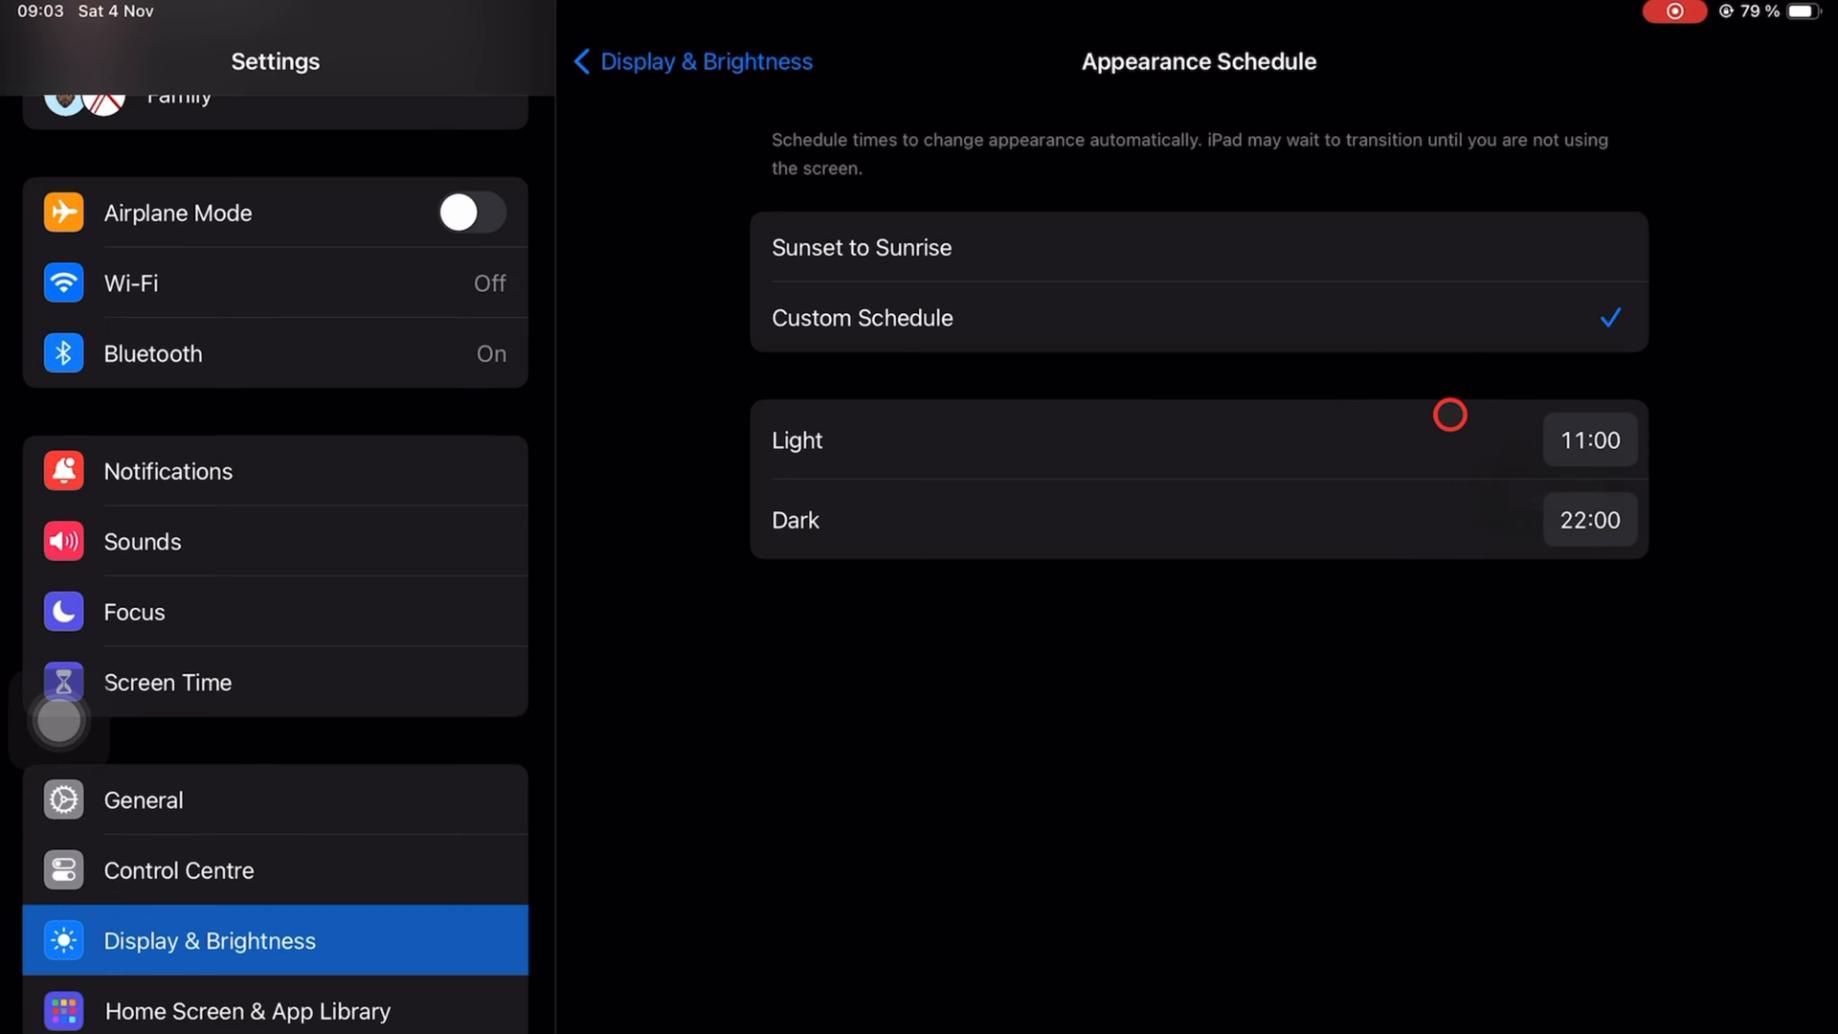
click(1589, 519)
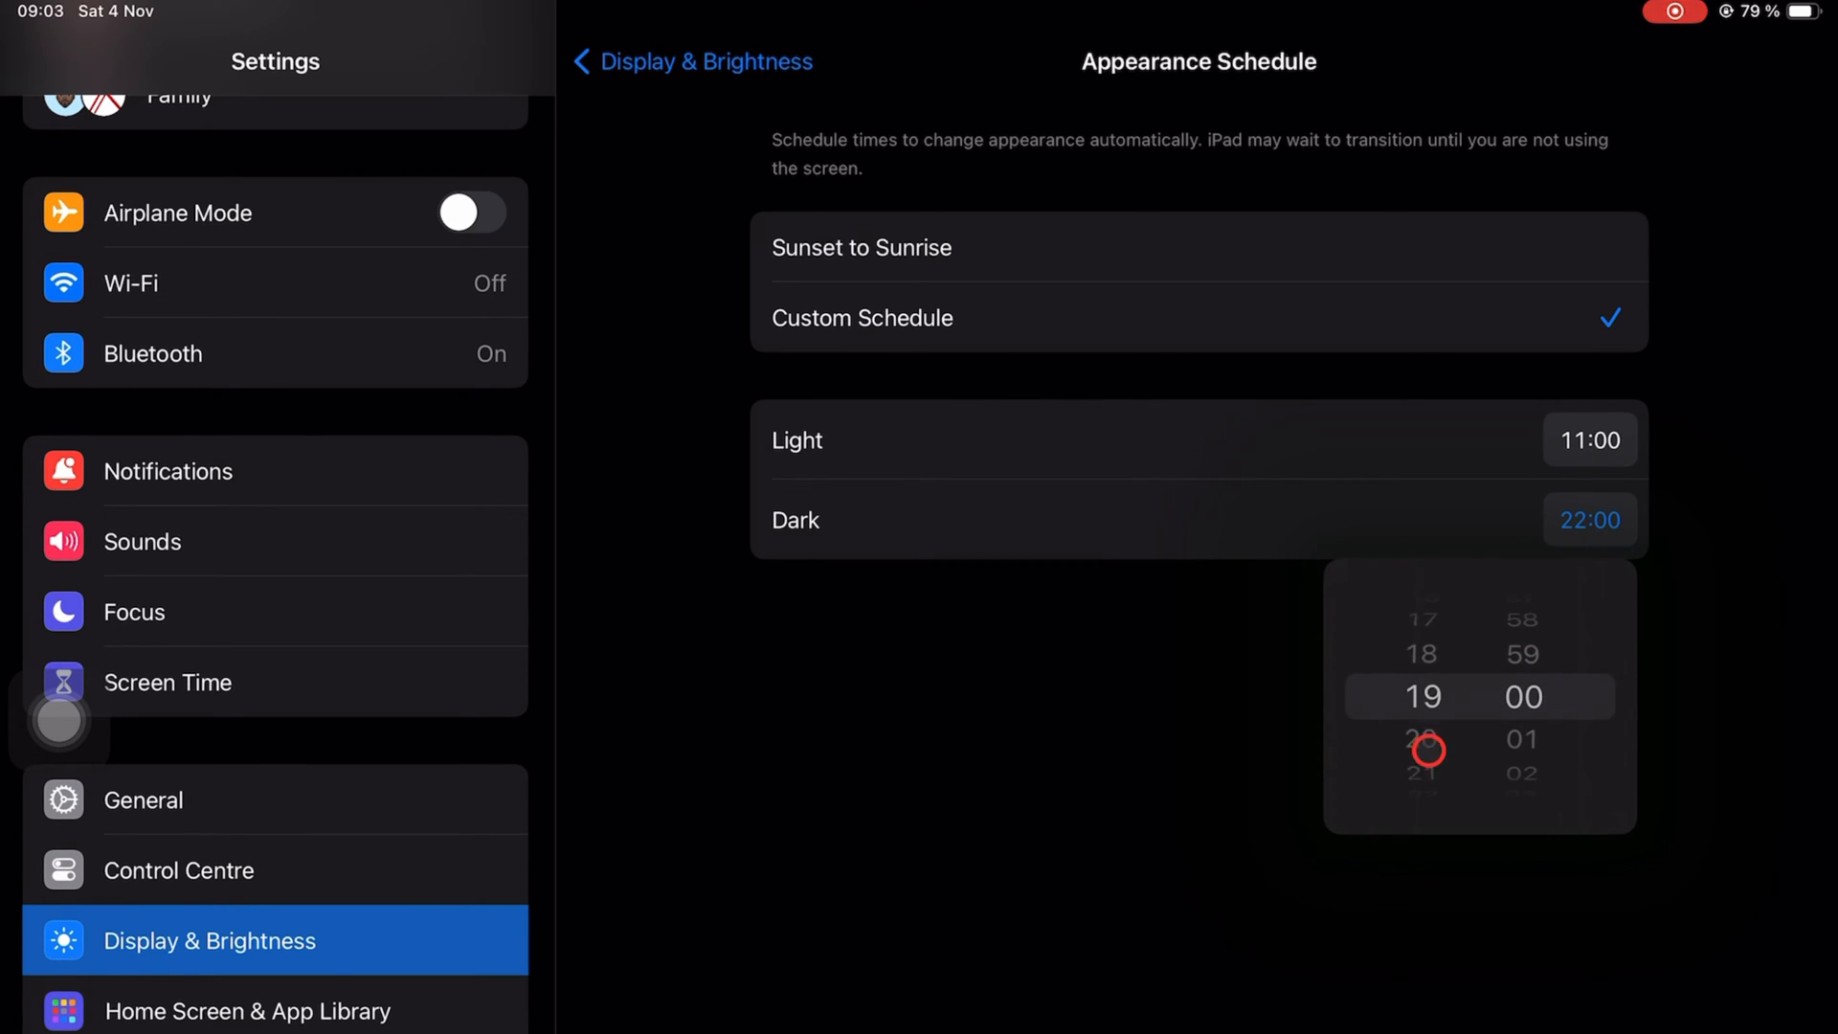
scroll(down, 3)
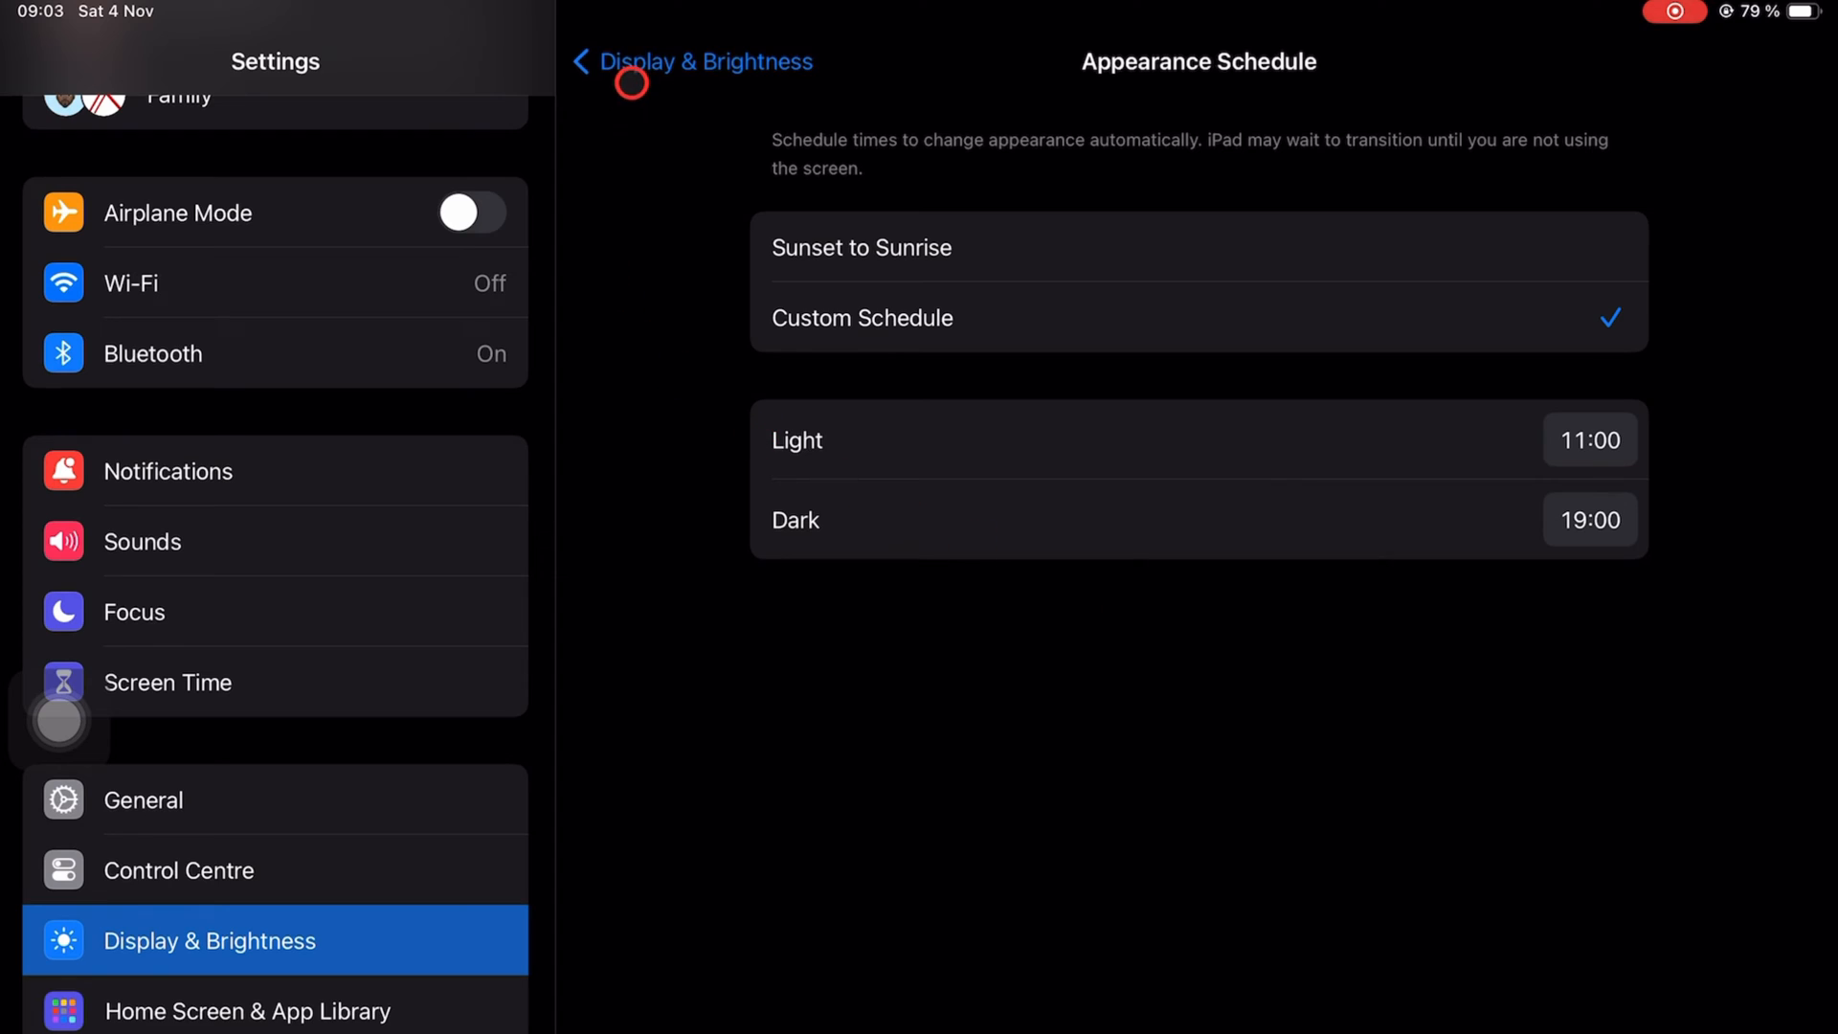
click(691, 61)
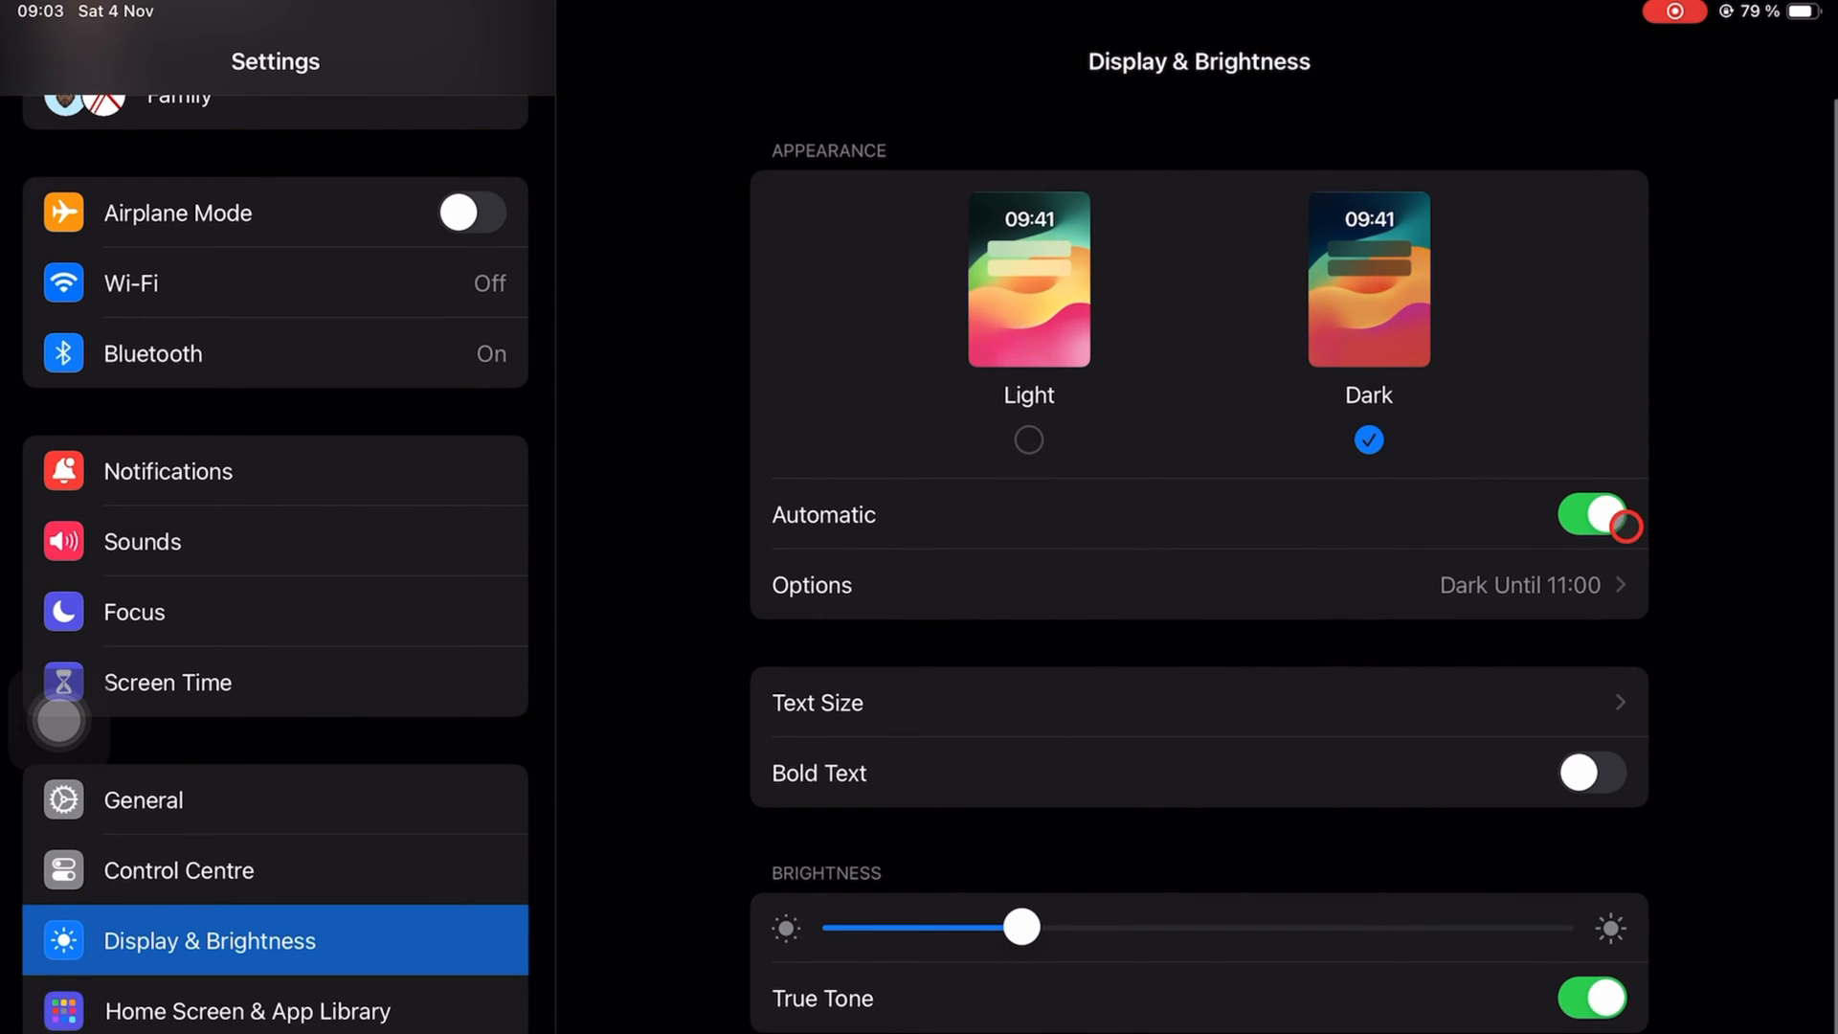
Switch Automatic off so the iPad stays in Light appearance, then scroll down the sidebar
click(1591, 515)
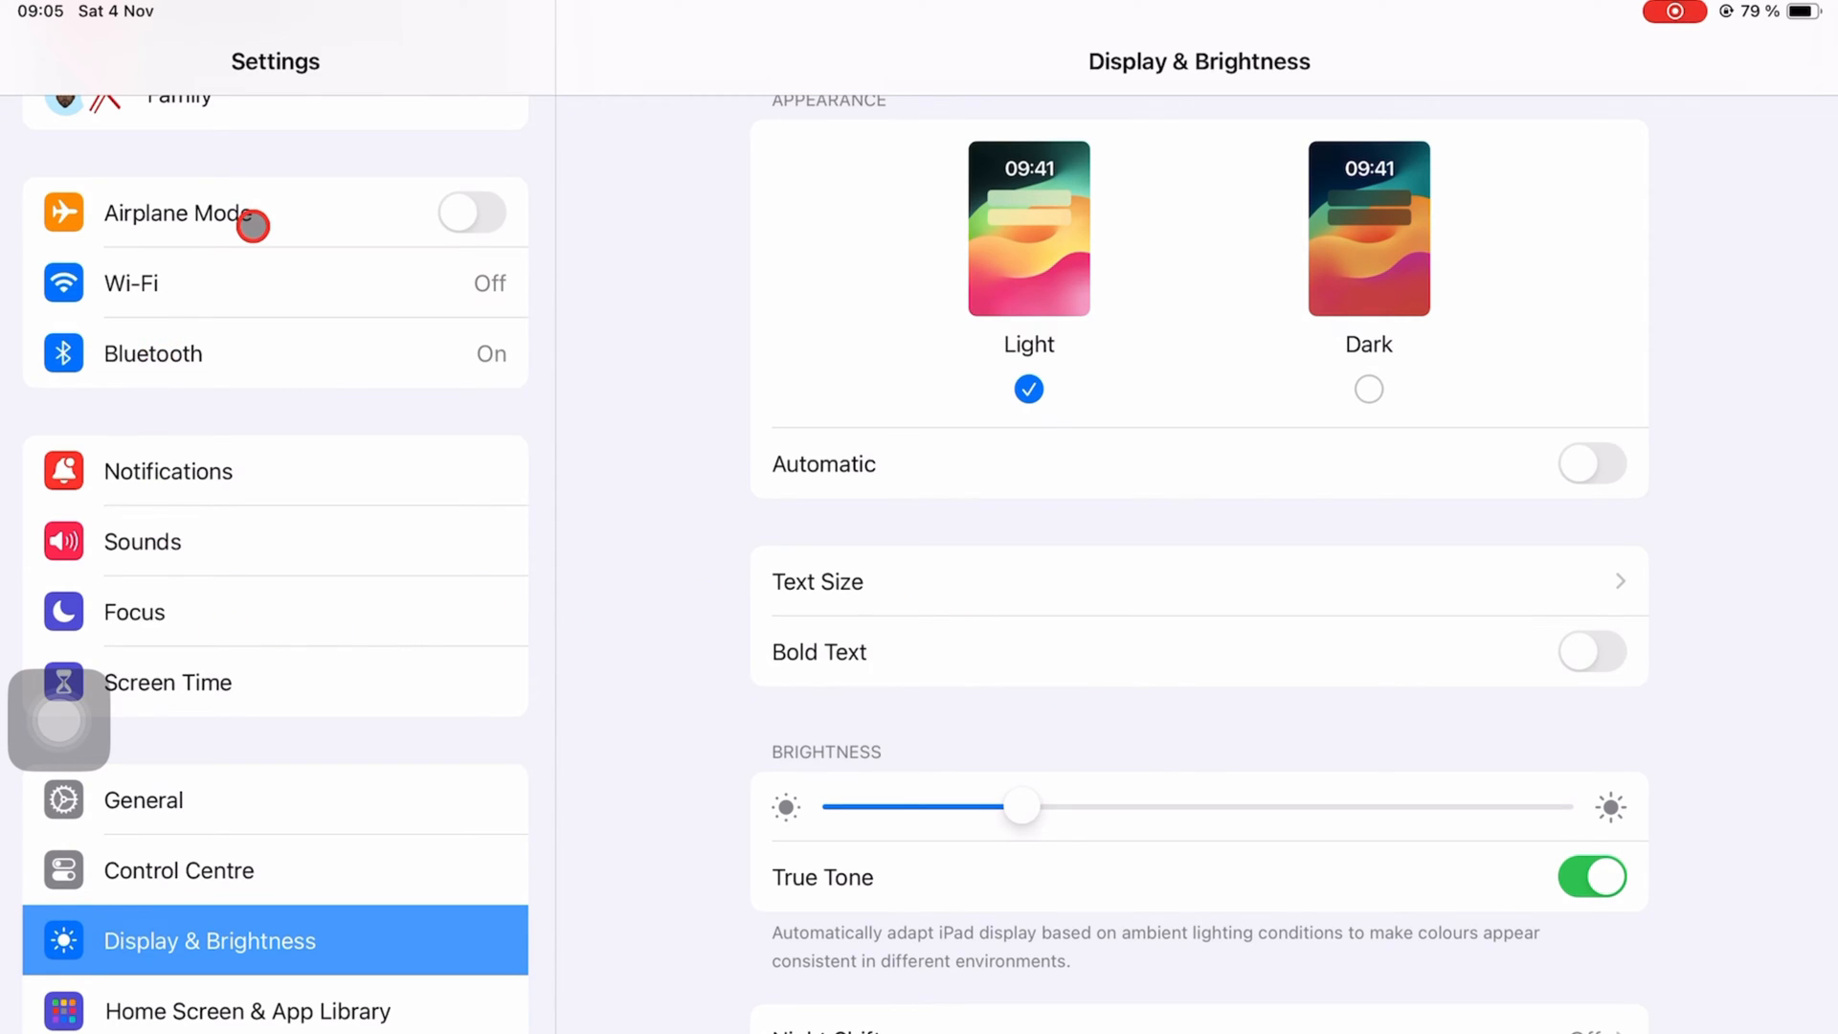
scroll(down, 3)
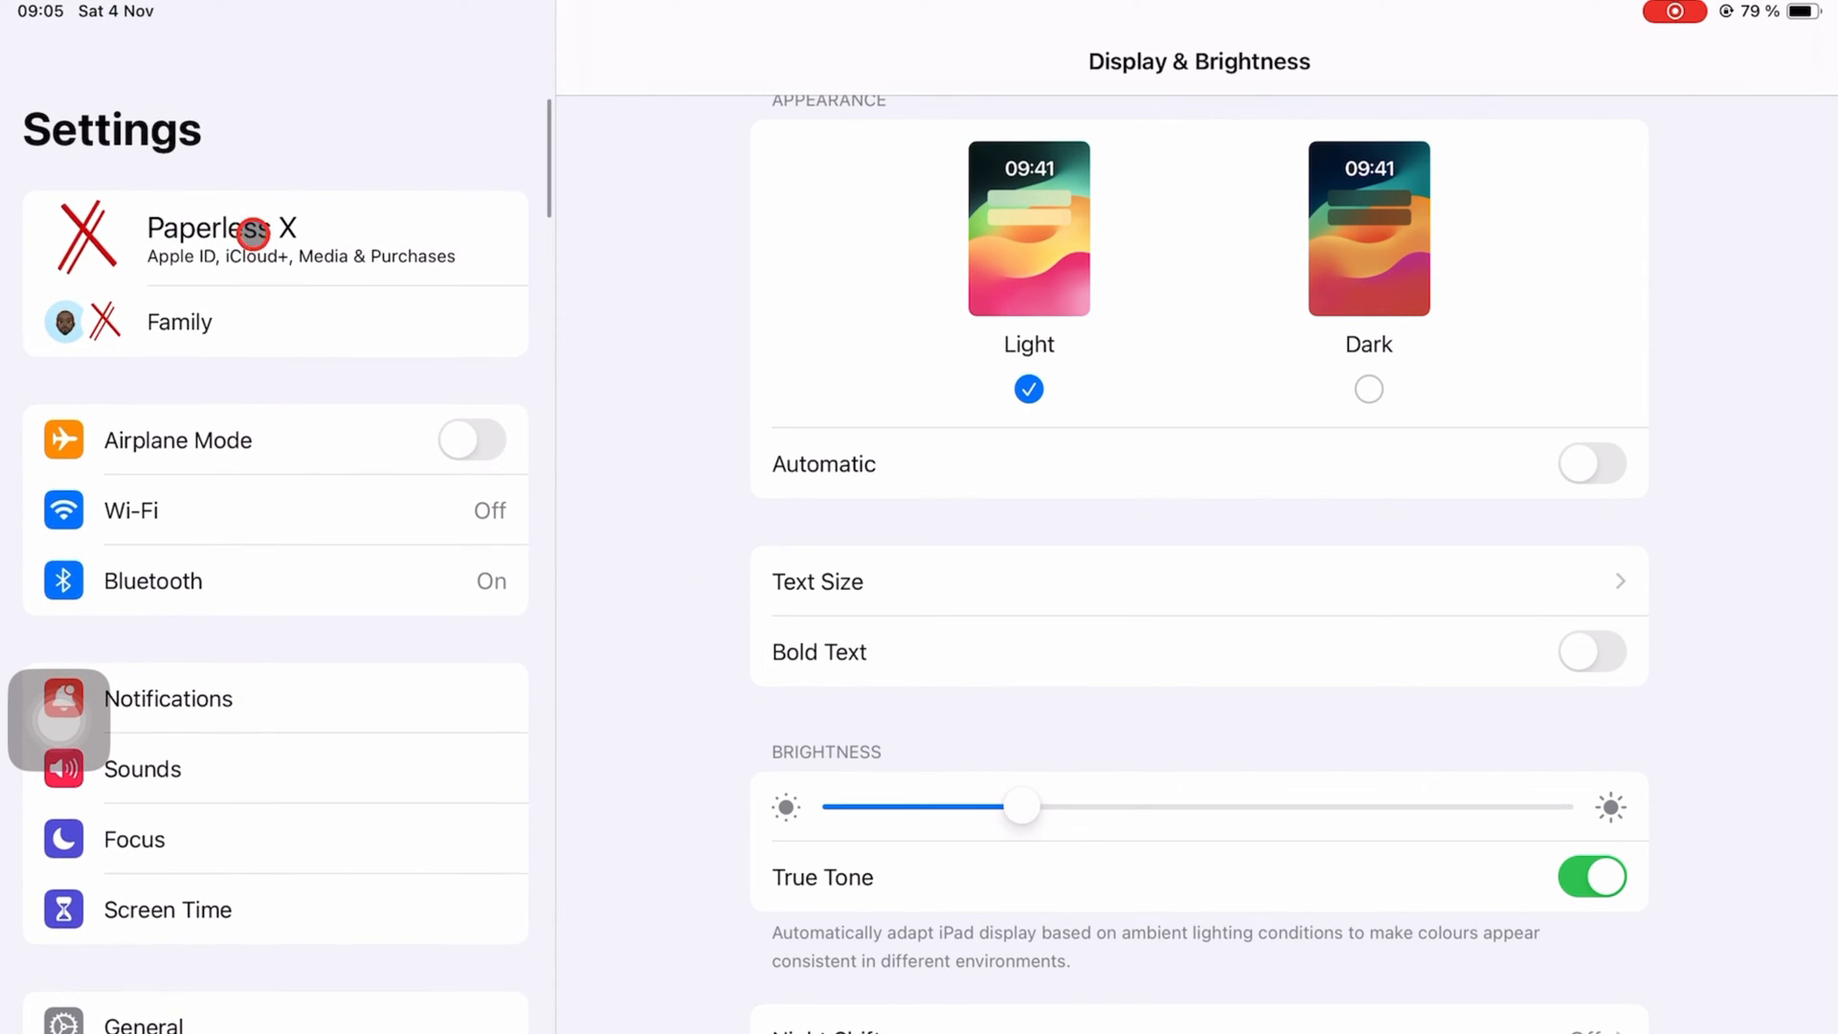
scroll(down, 3)
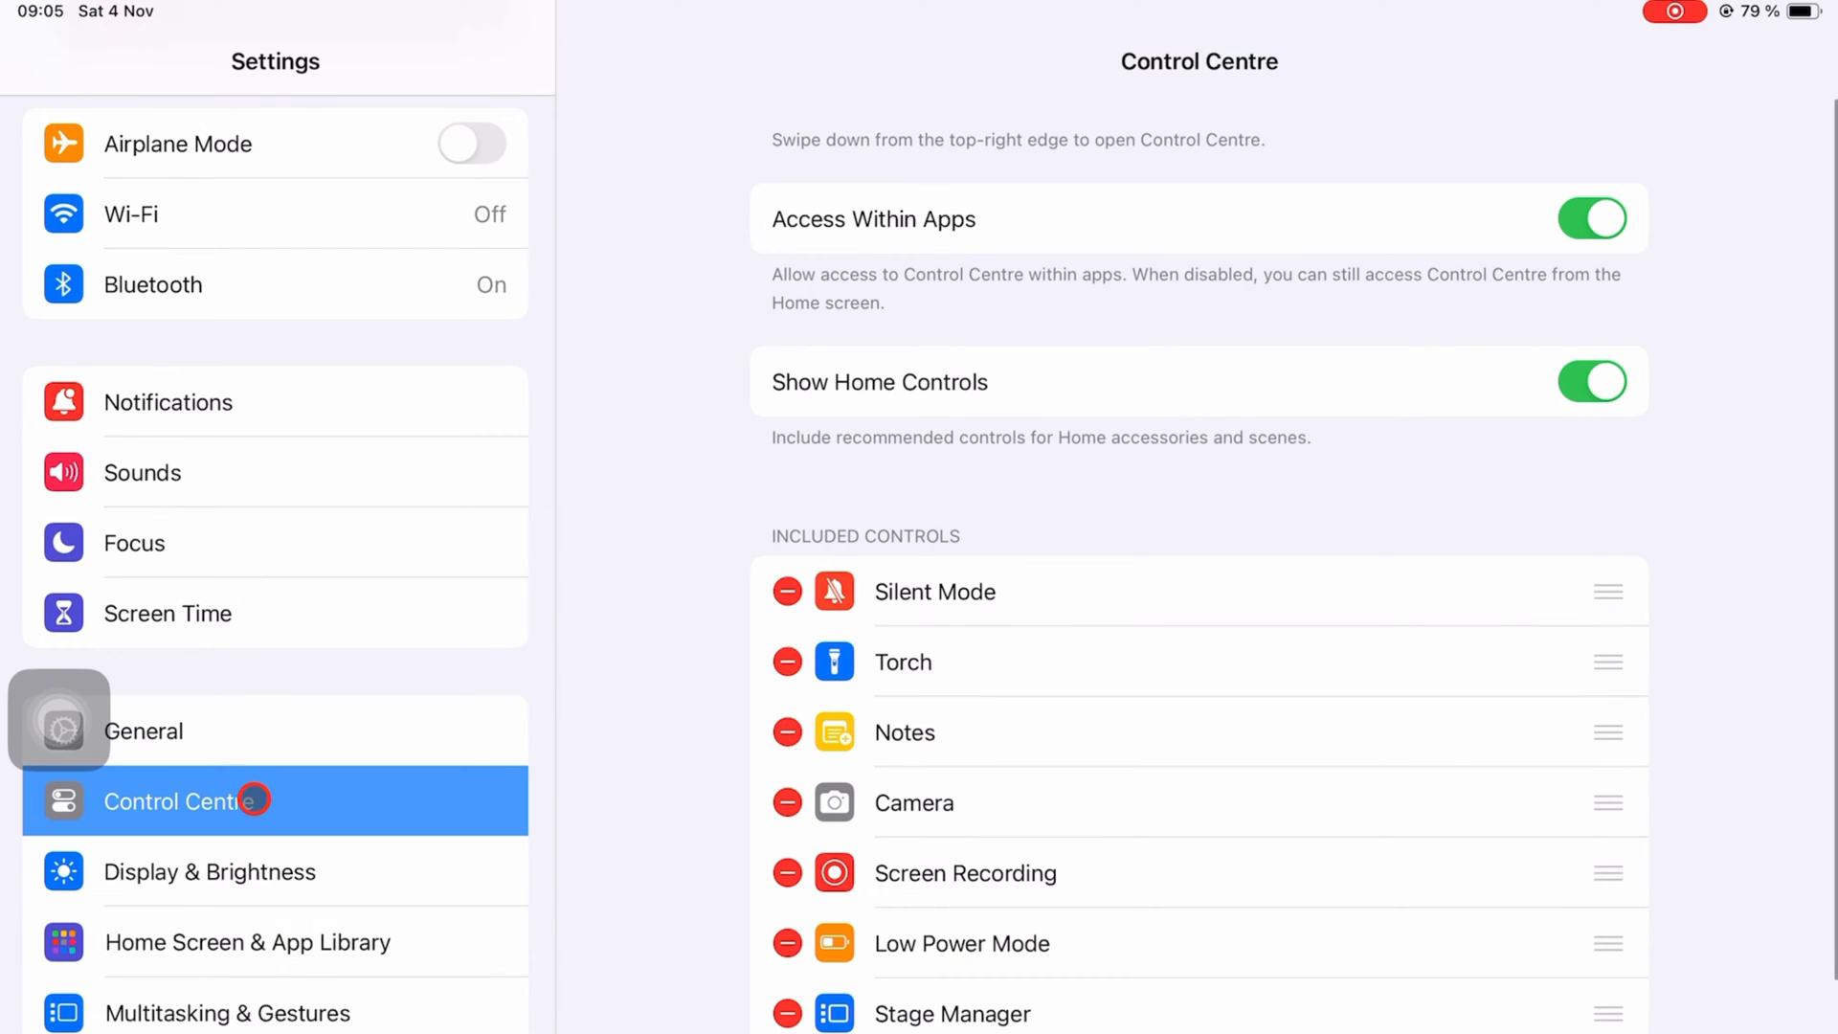
Add the Dark Mode control from More Controls to Control Centre
scroll(down, 3)
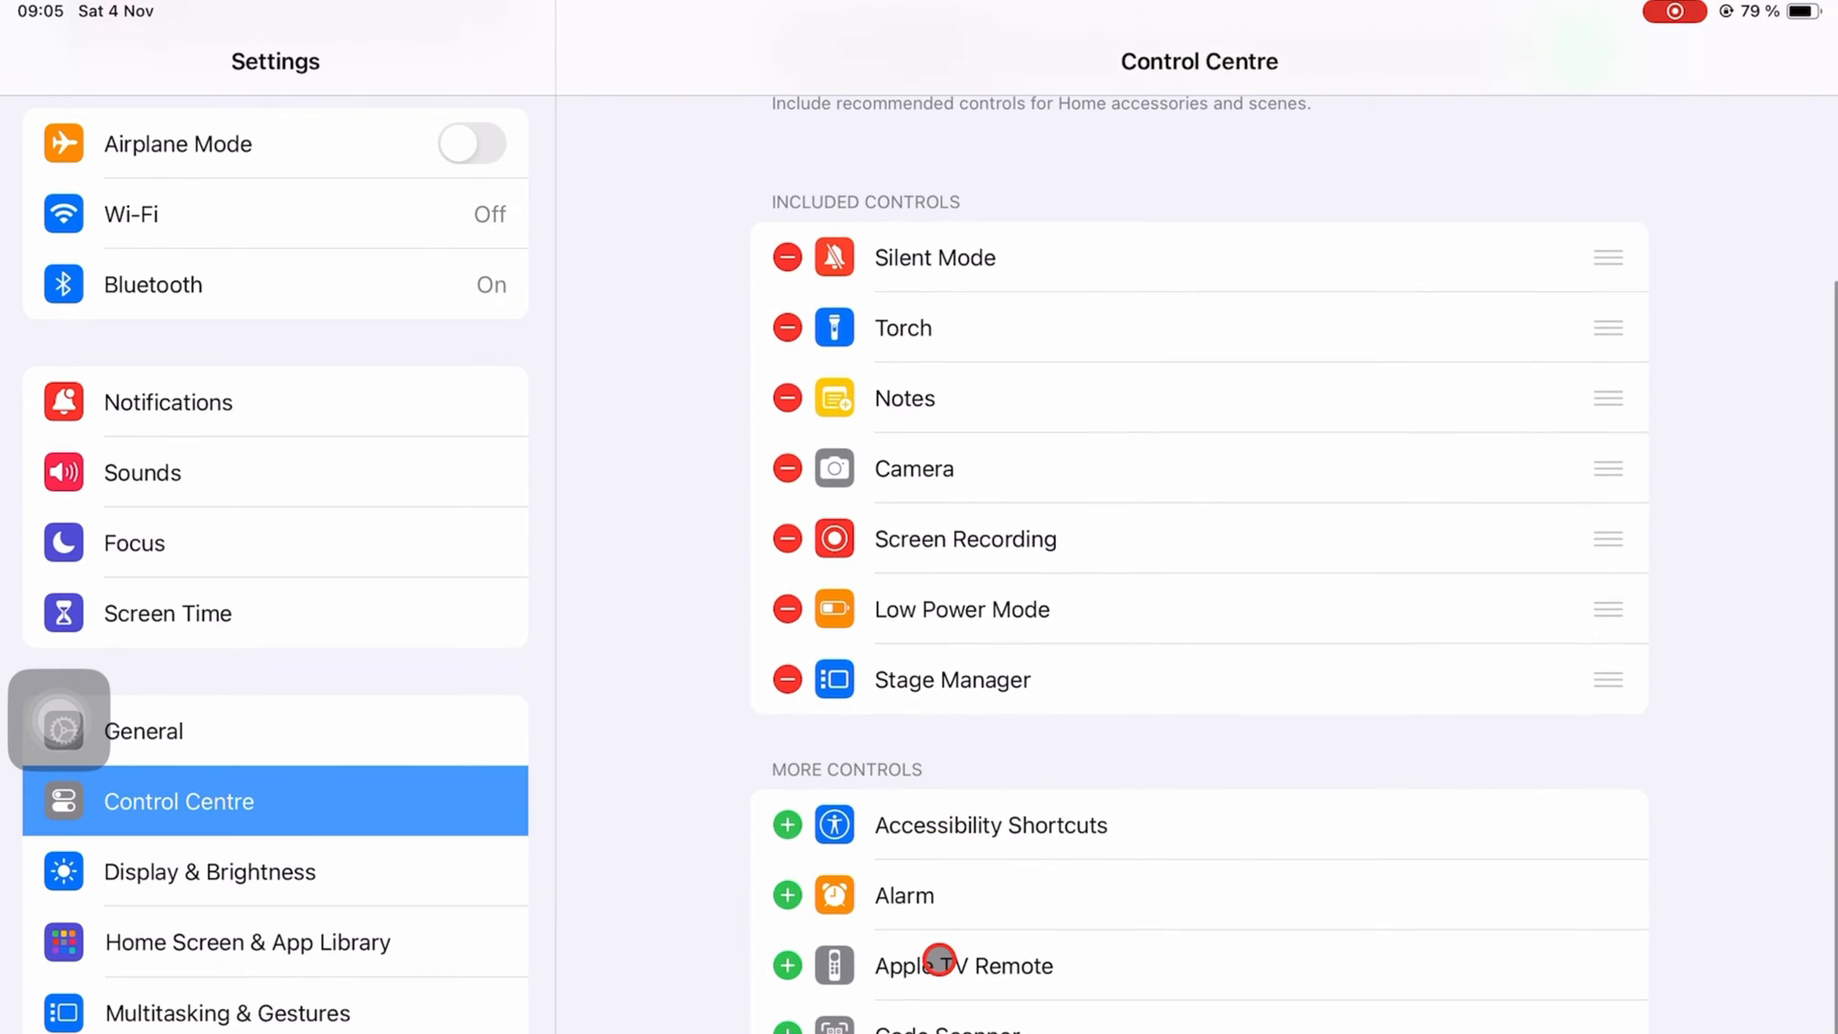
scroll(down, 3)
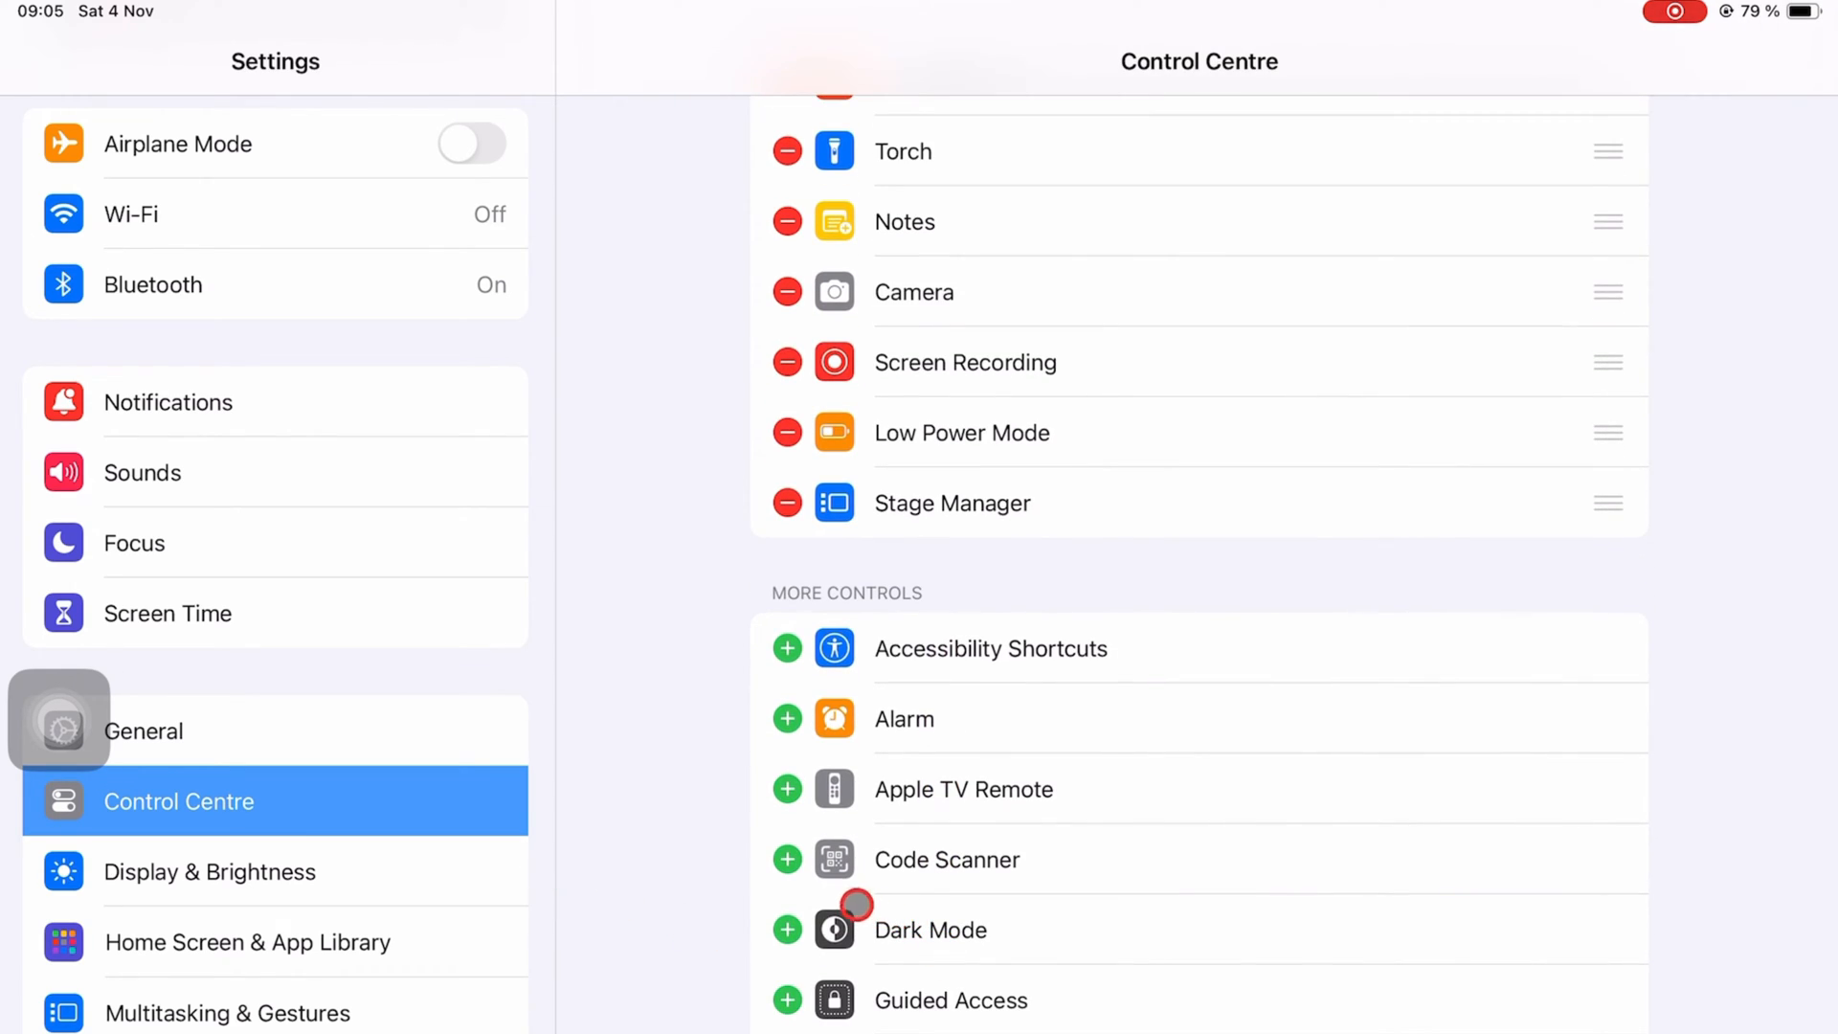
click(787, 930)
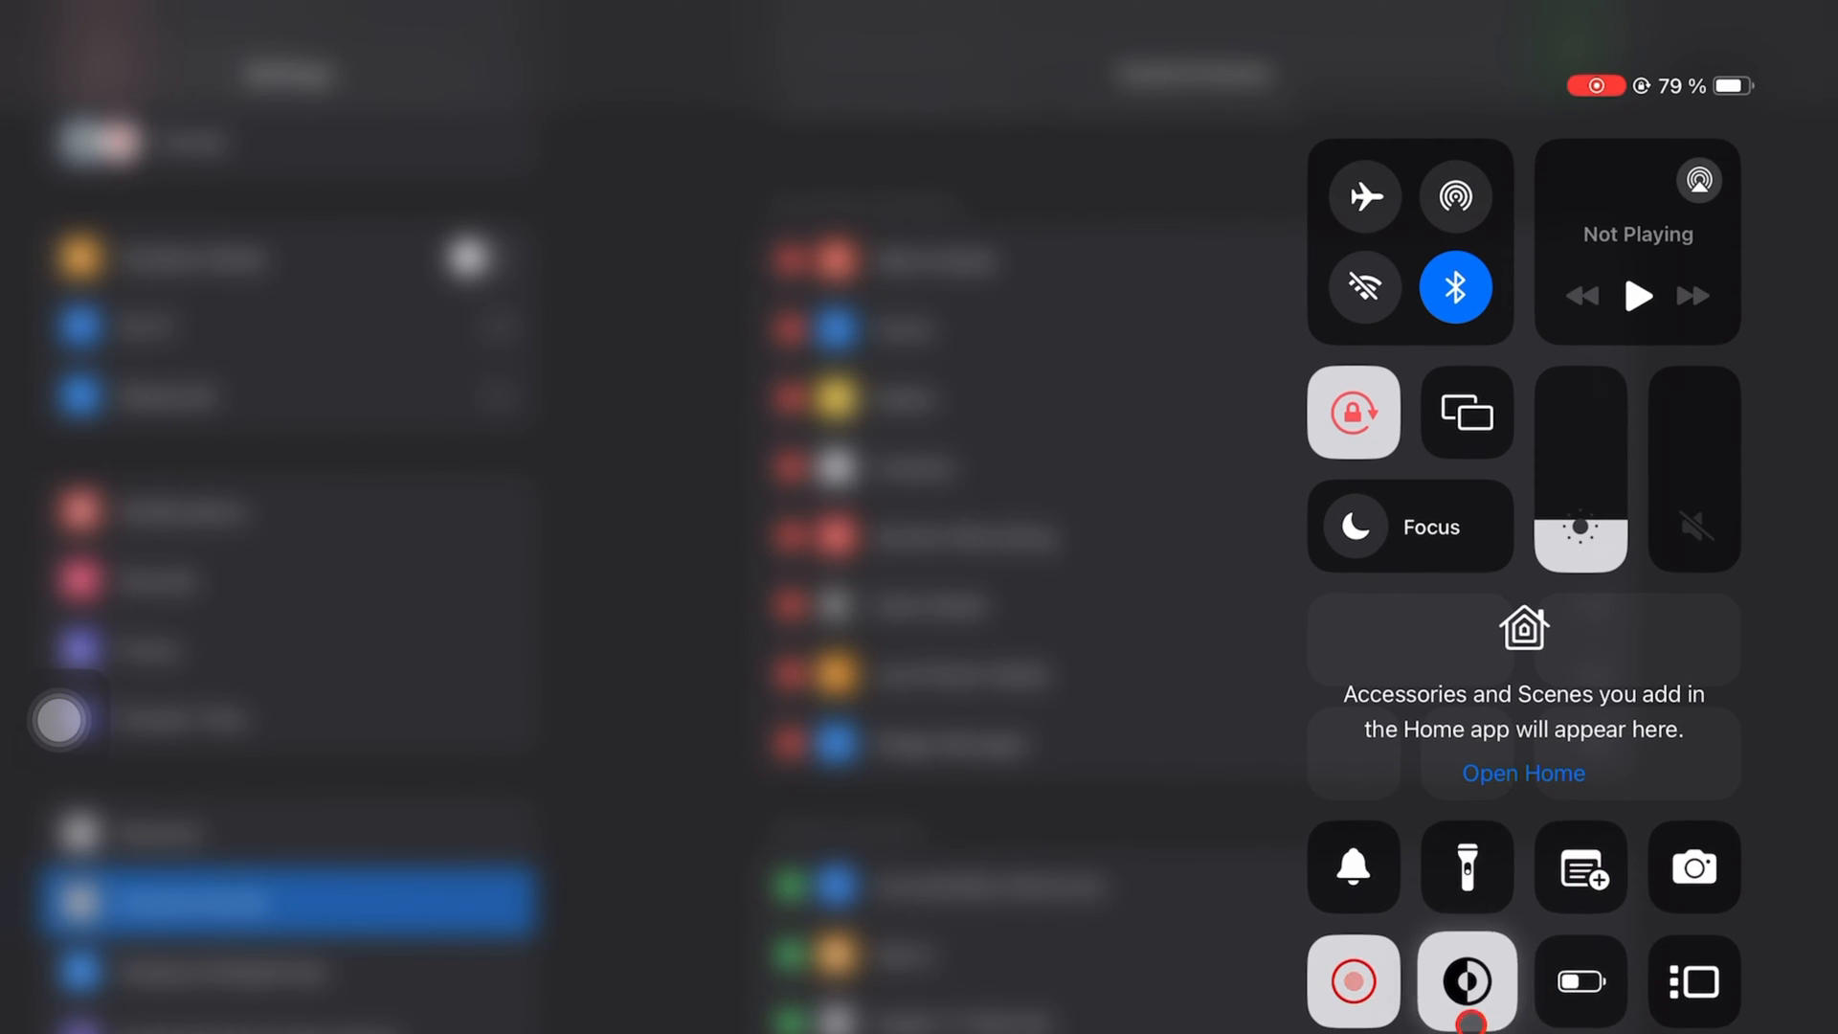
Turn on Dark Mode from the Control Centre button and leave Settings for the Home Screen
click(1466, 978)
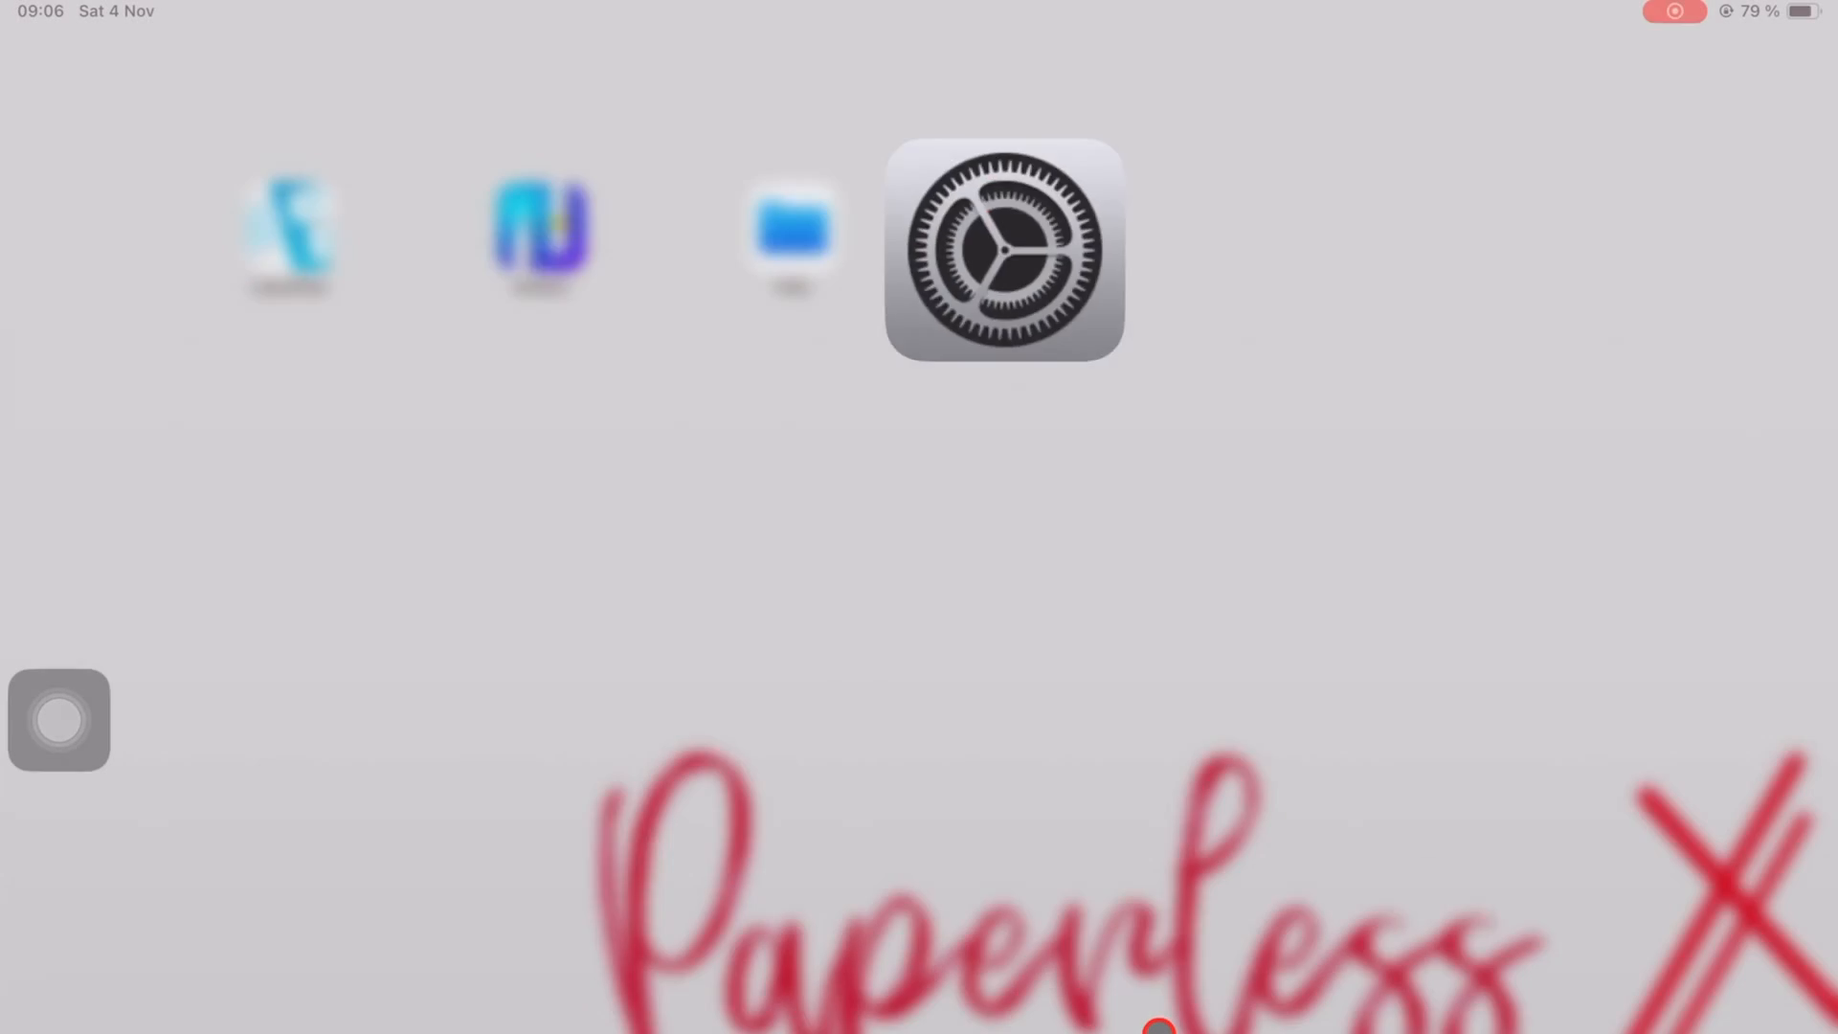
click(1001, 249)
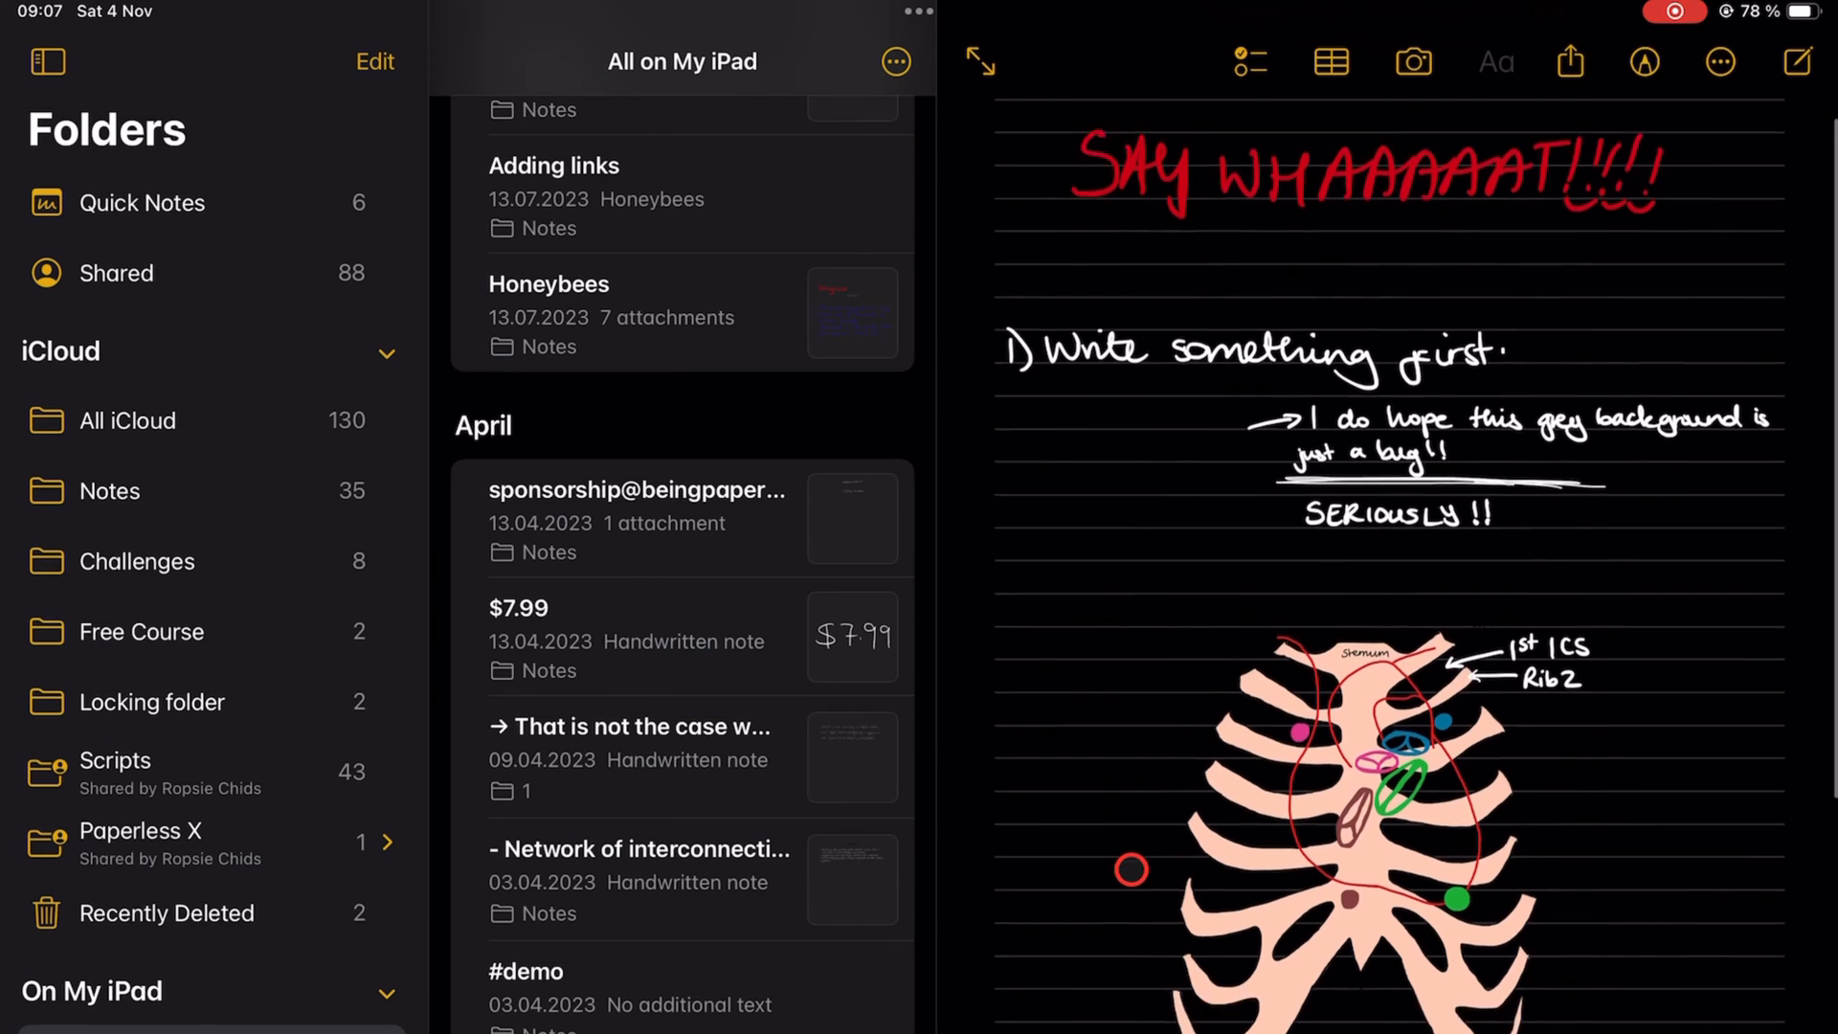
Scroll through the dark-themed notes, then launch Noteful from the Home Screen
scroll(down, 3)
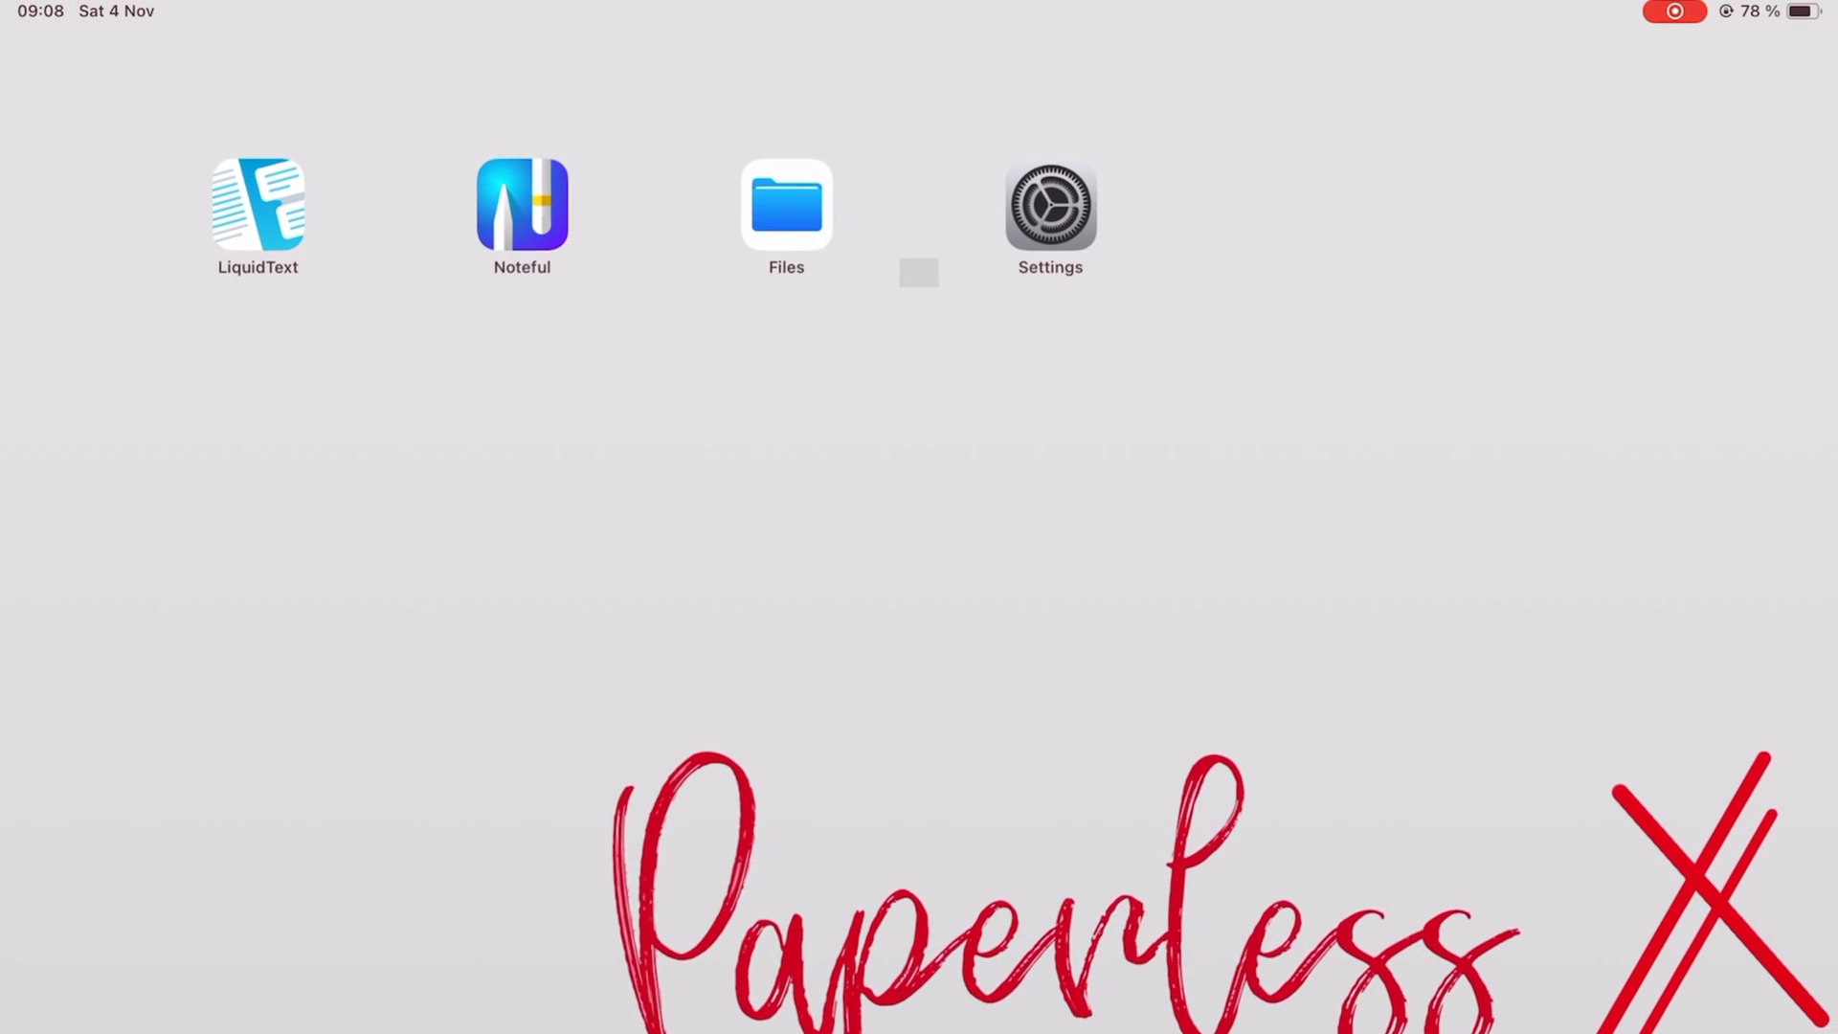
click(521, 204)
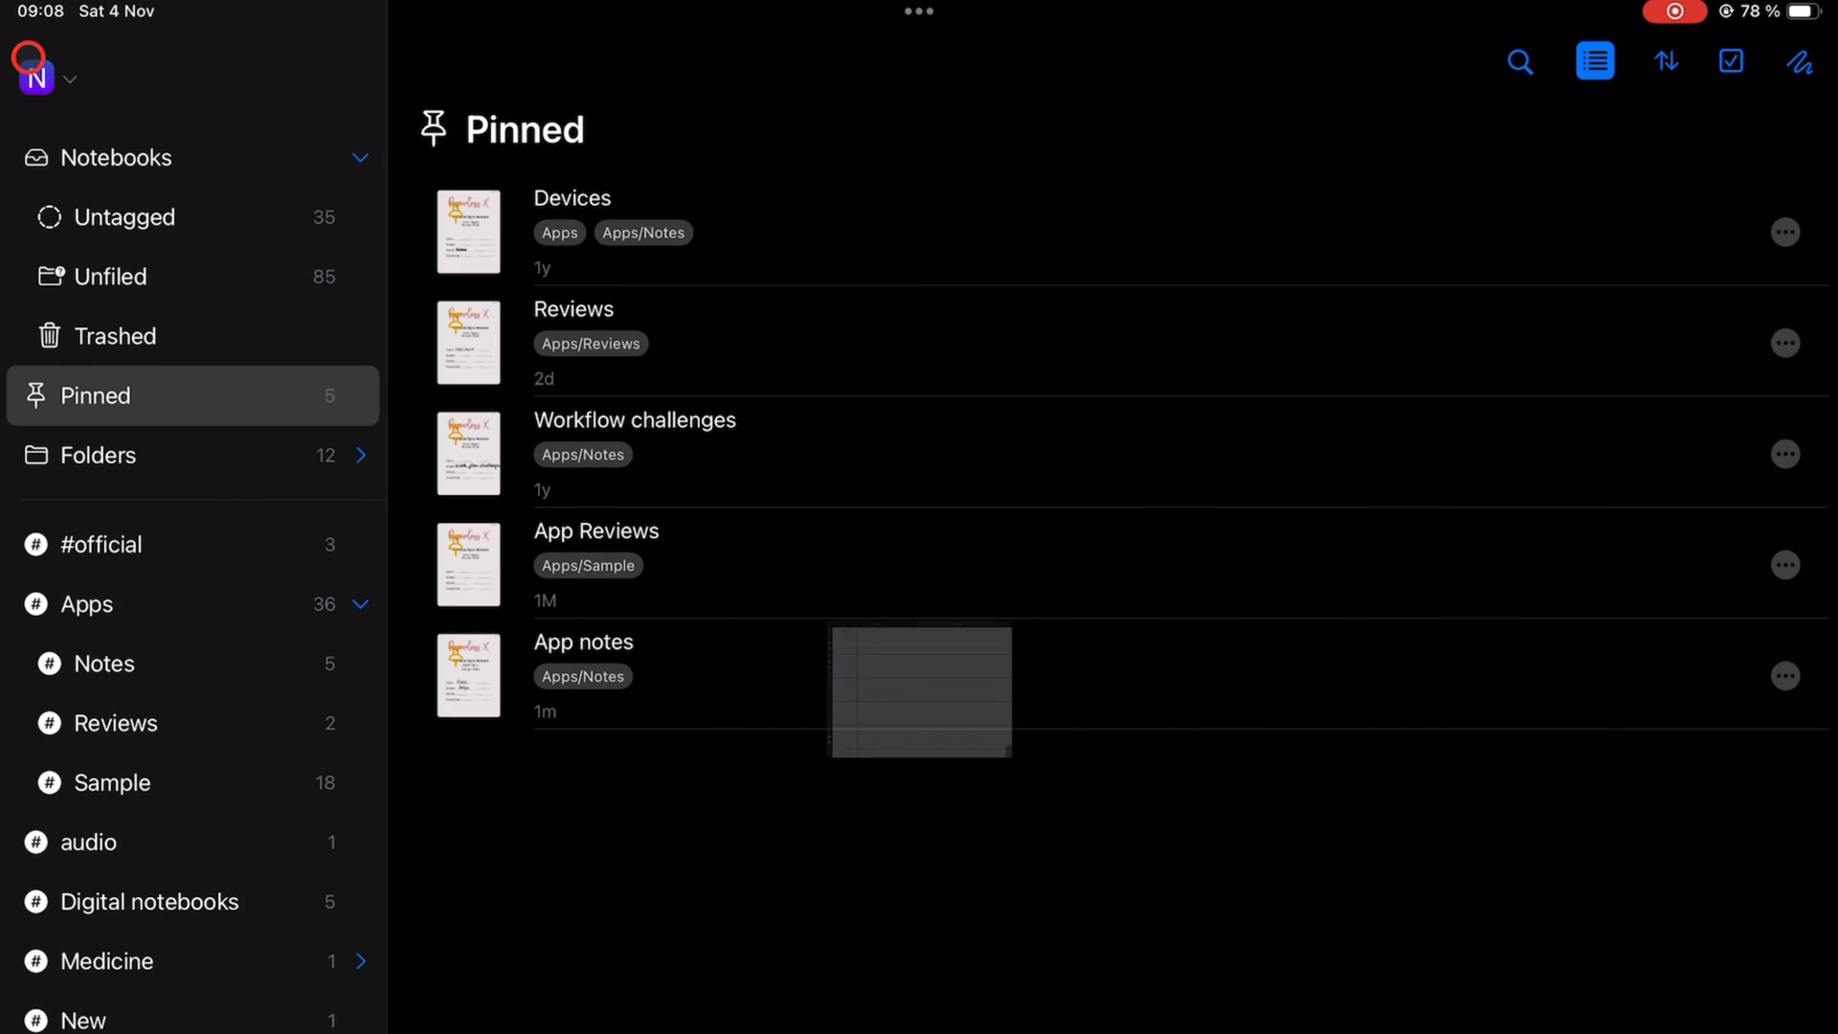
Open the Untitled notebook under the Apps tag and handwrite strokes on its grid page
click(84, 603)
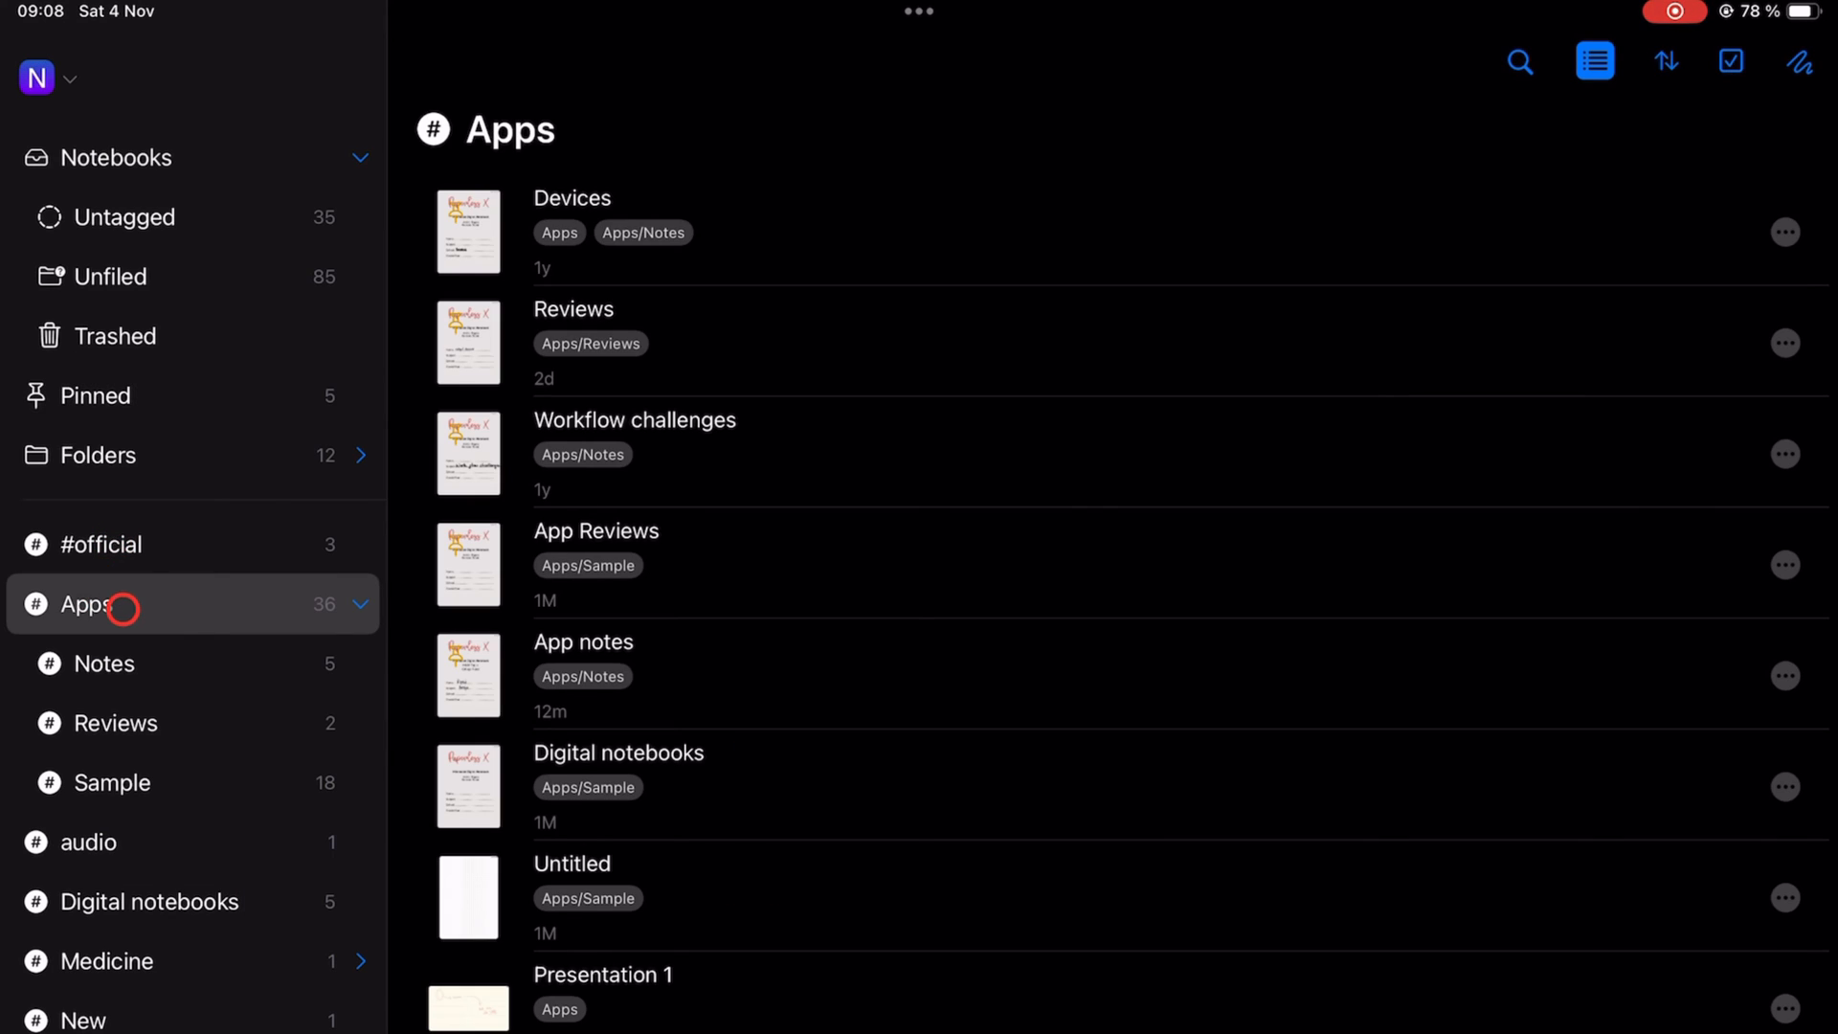
scroll(down, 3)
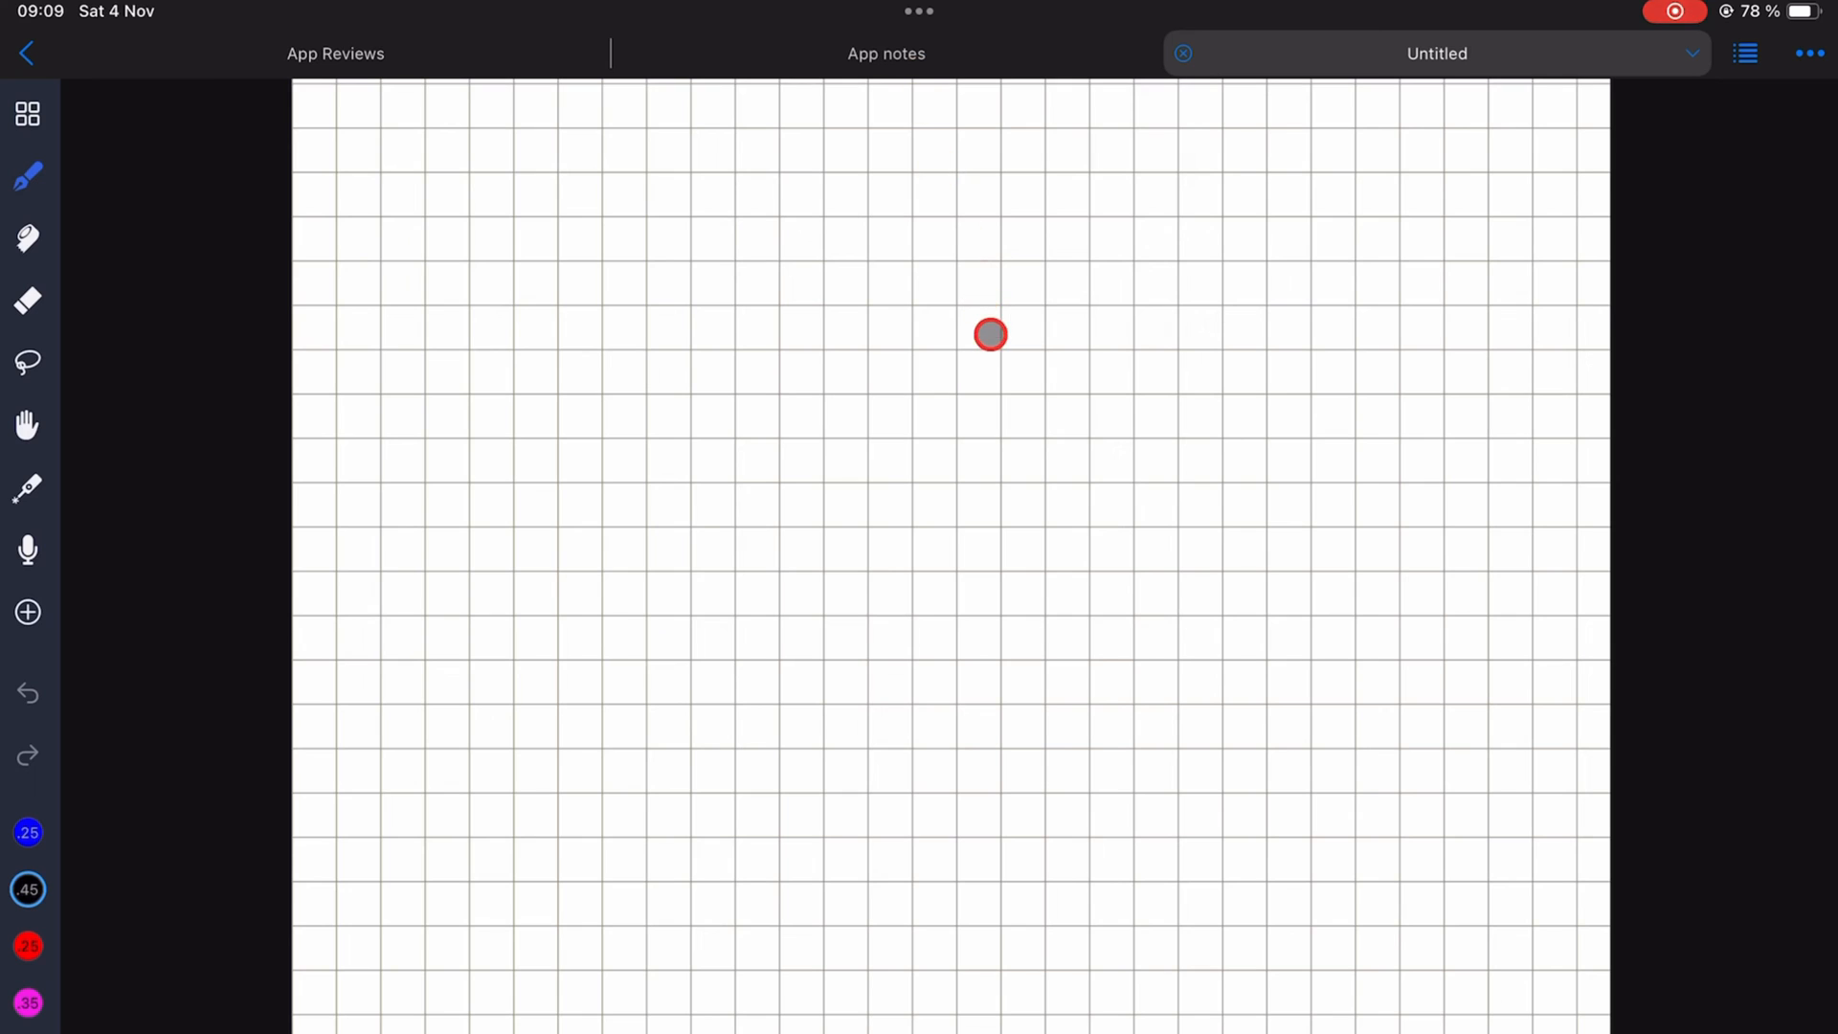
drag(773, 563, 791, 603)
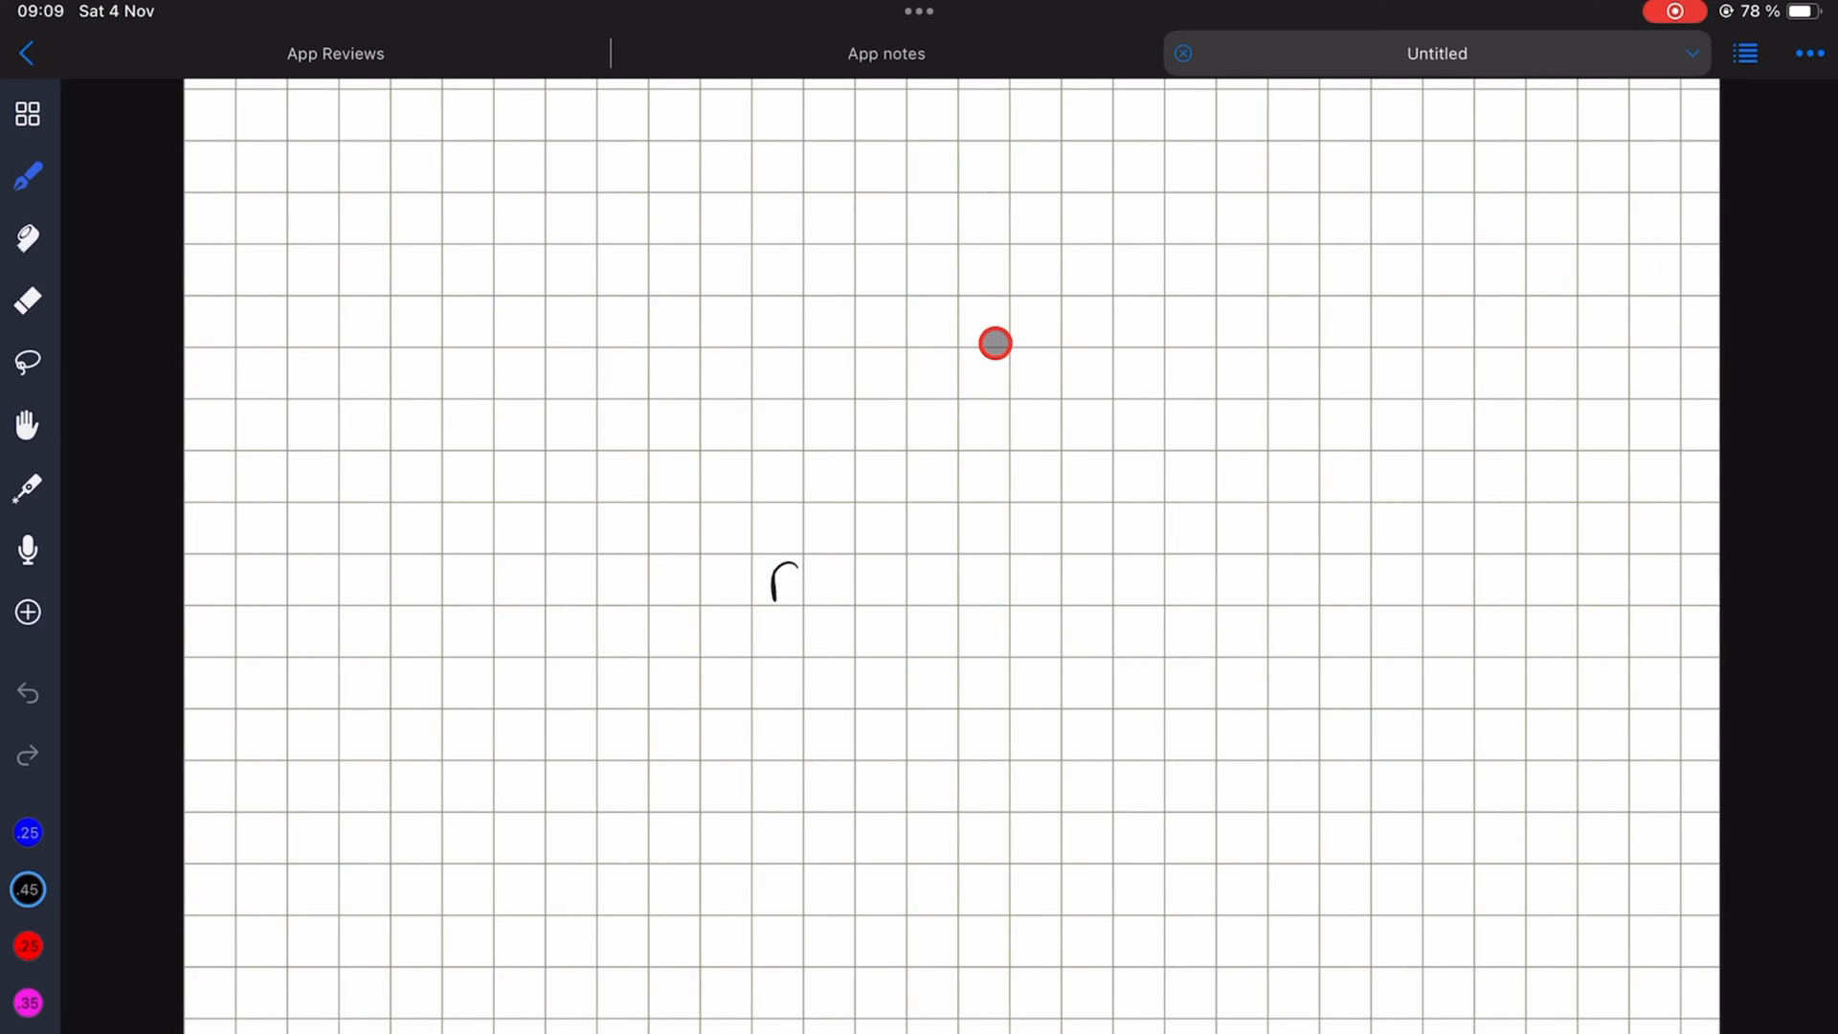
drag(768, 586, 1160, 586)
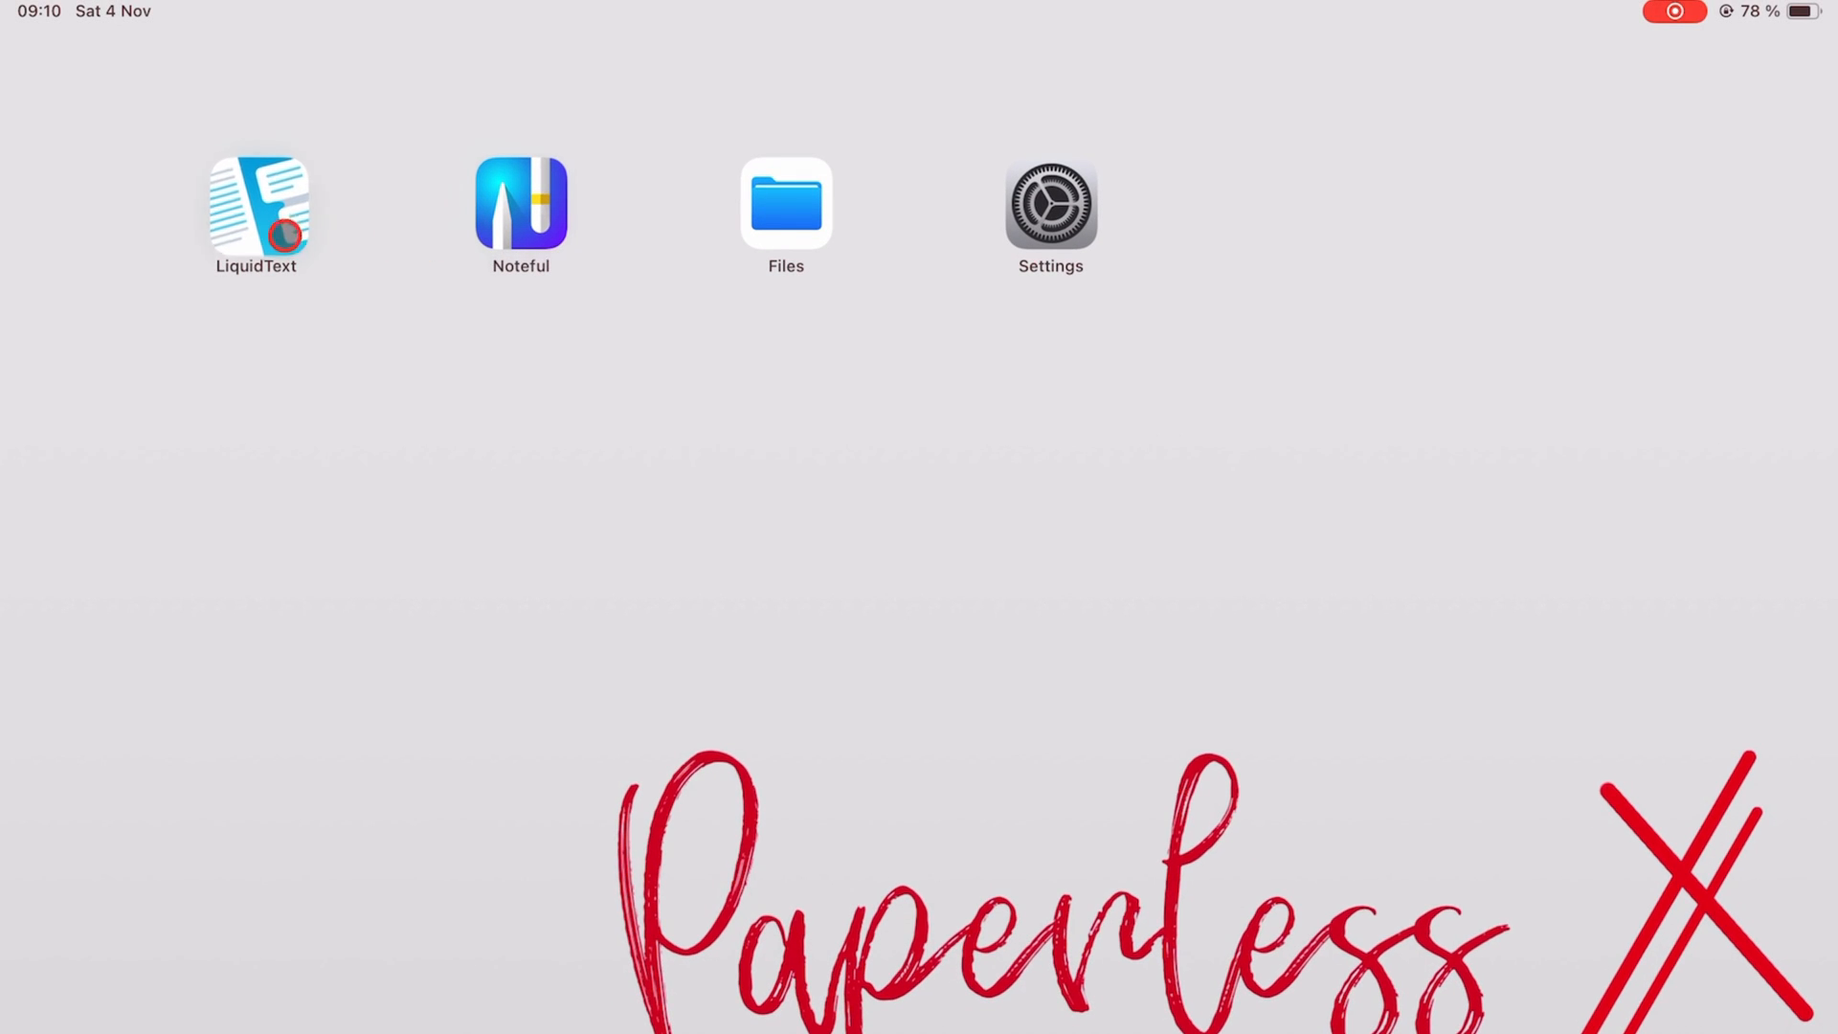
Launch LiquidText and handwrite "No do" in blue on the blank left page
click(255, 205)
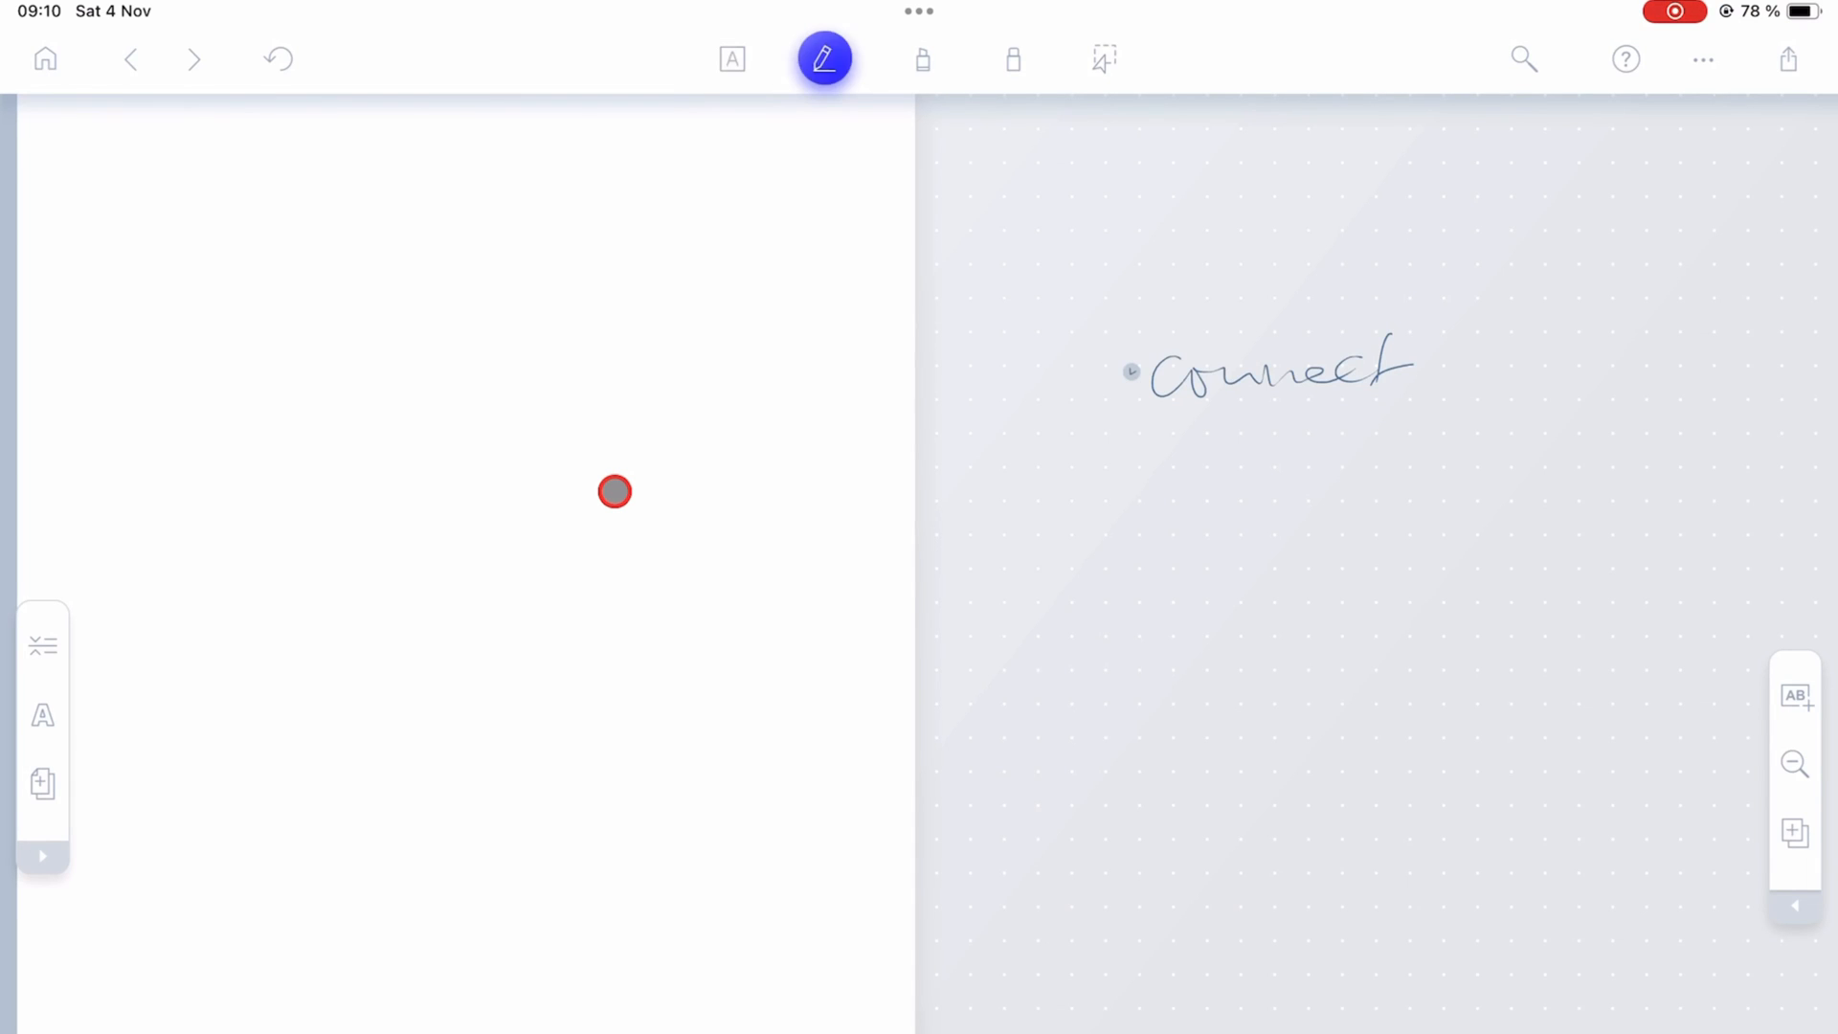
drag(475, 691, 657, 768)
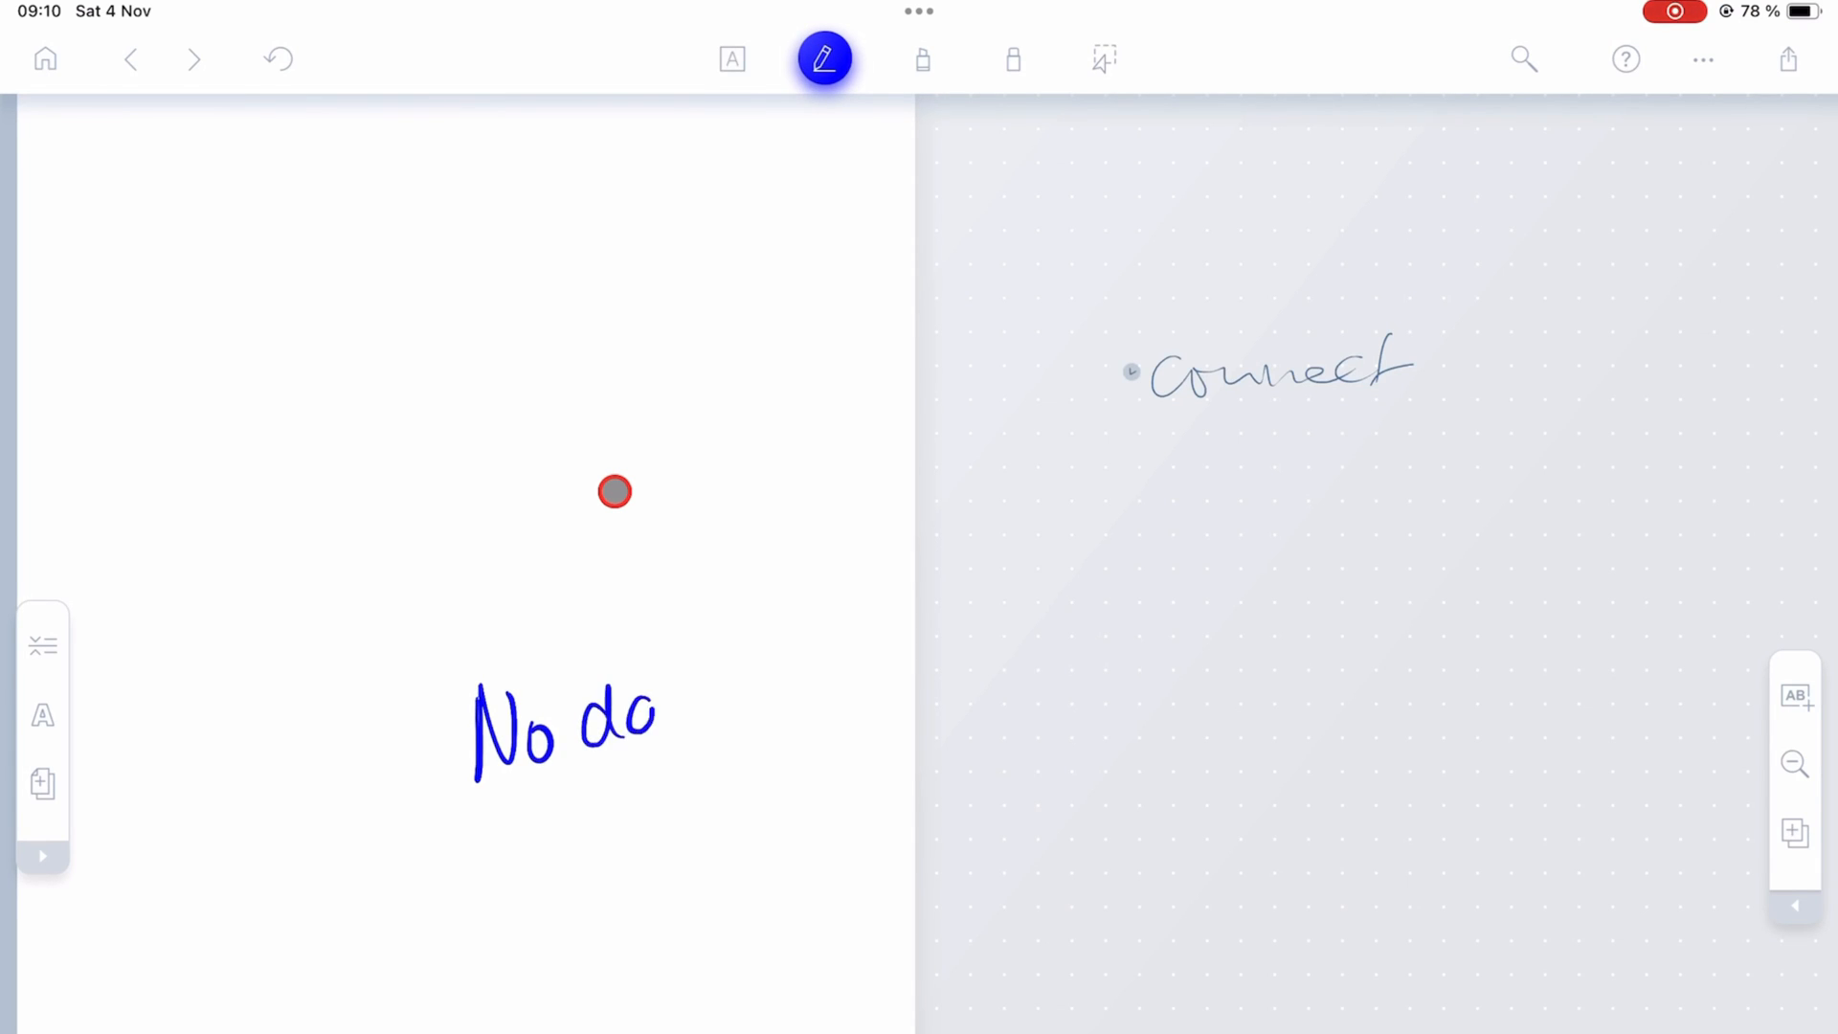